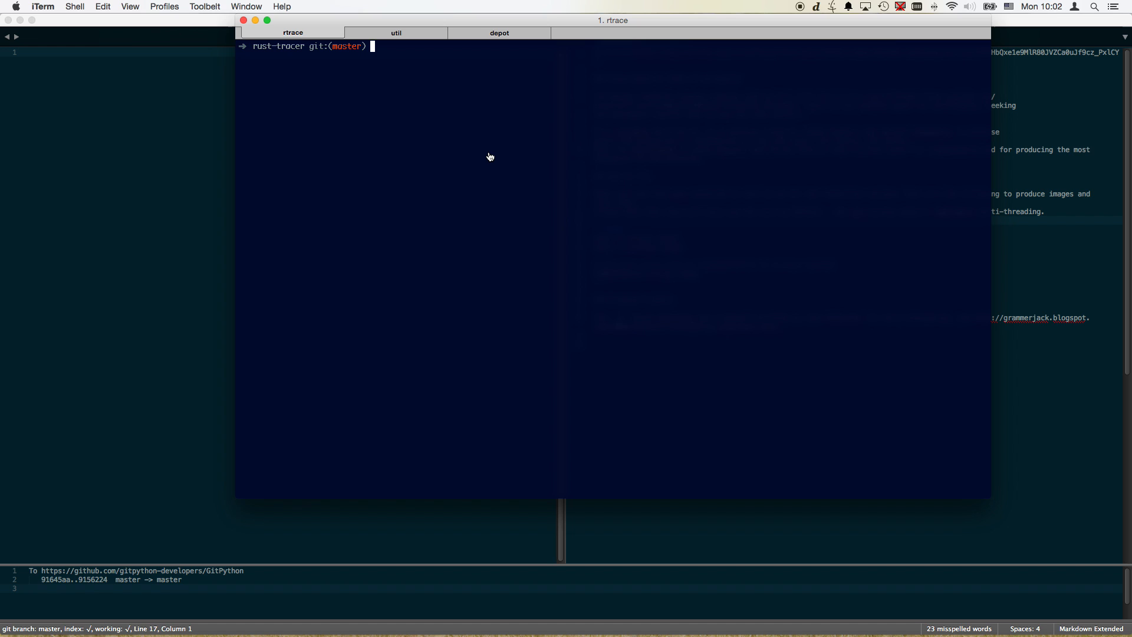
Step: View cargo's usage and cargo new options, then create a new package at src/rust
text(cargo)
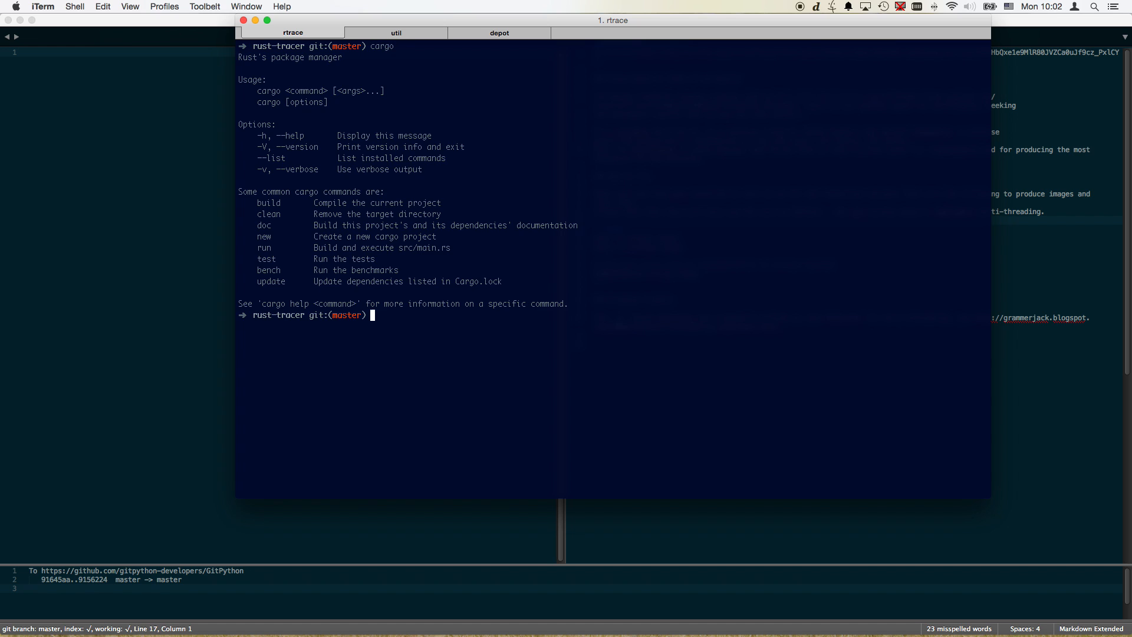
text(cargo new -h)
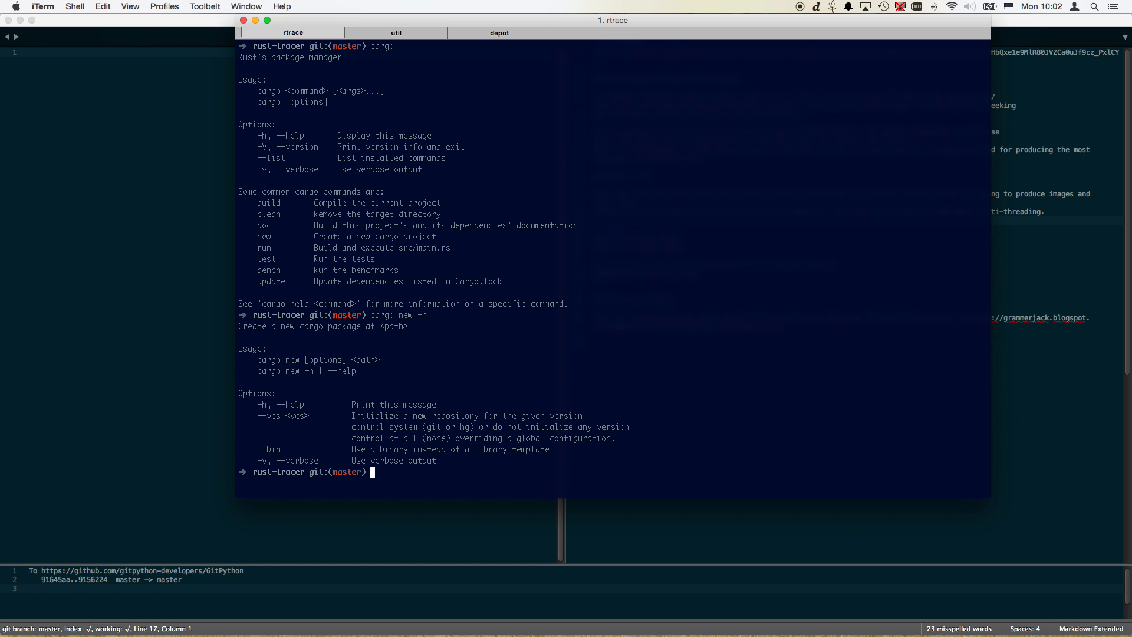
text(cargo new)
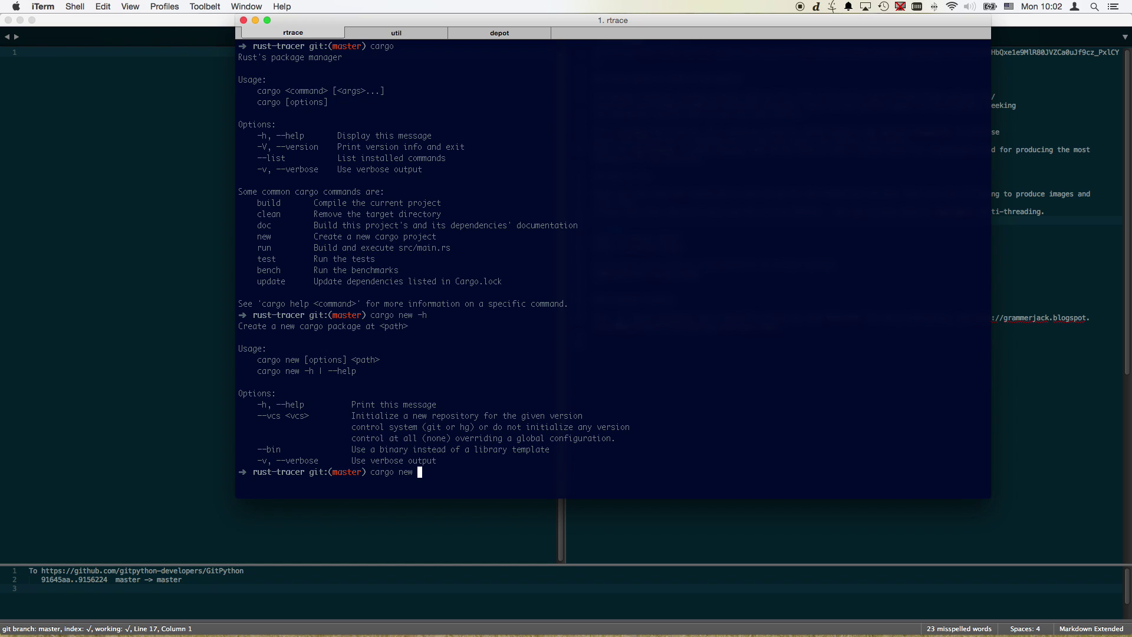
text(src/rust)
text(tree -d)
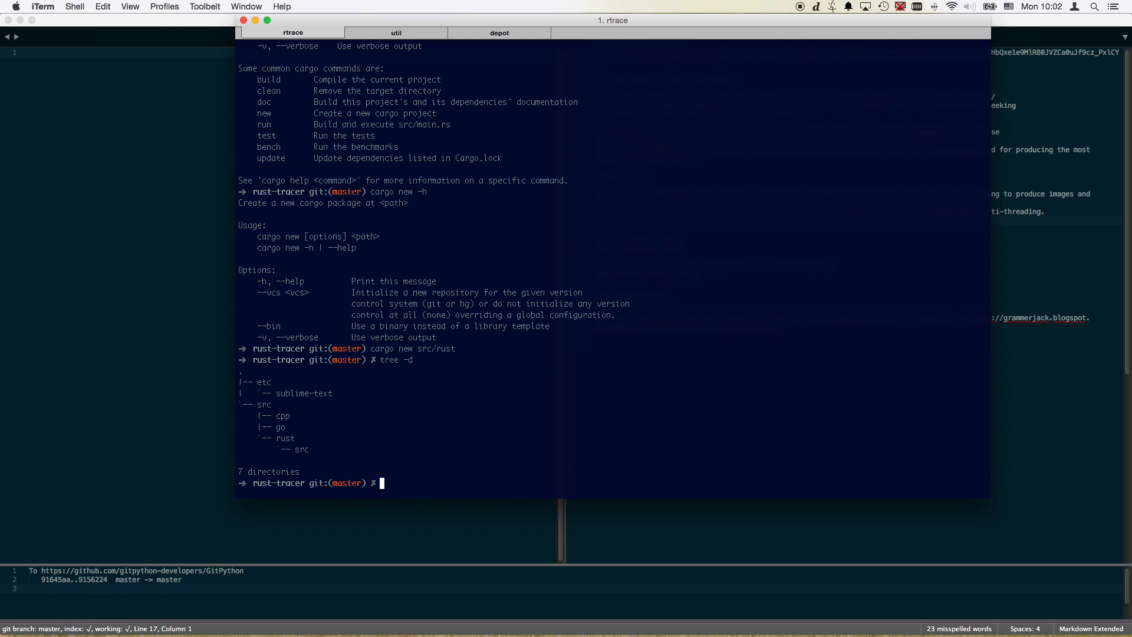
Step: Inside src/rust, move lib.rs up beside Cargo.toml and remove the emptied src folder
text(ope)
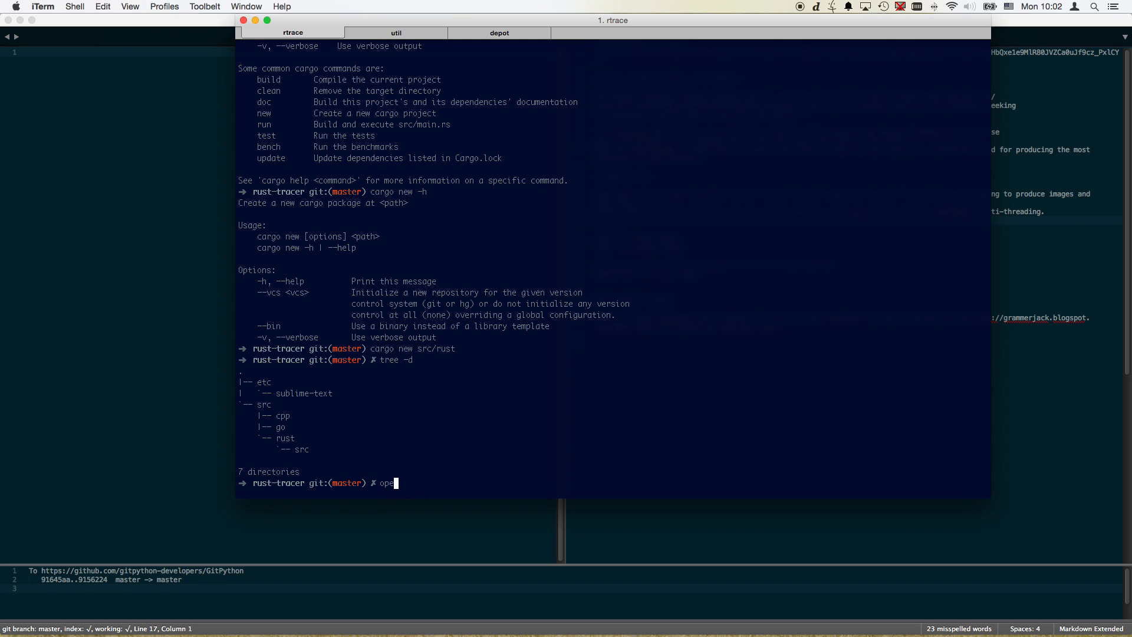
text(n)
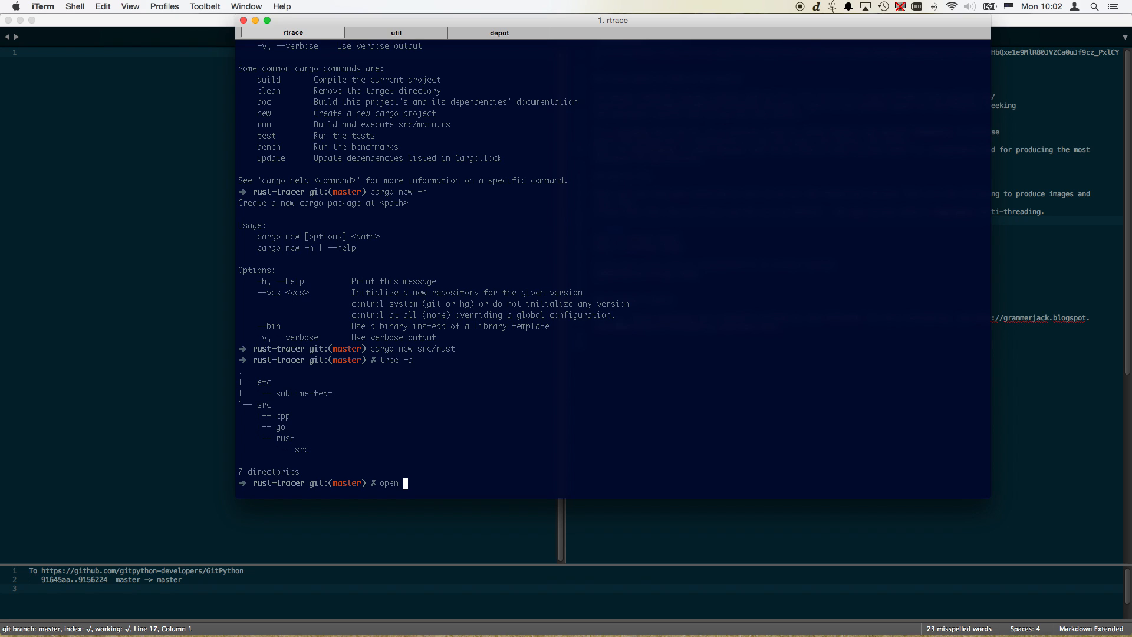
text(cd src/rust)
text(l)
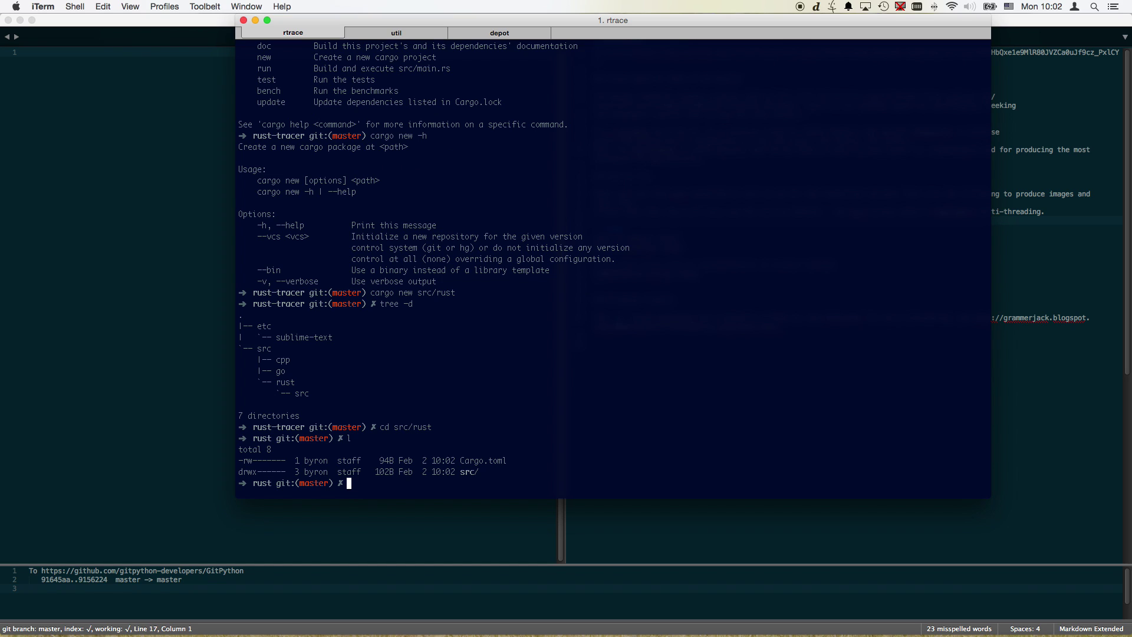
text(mv src/lib.rs .)
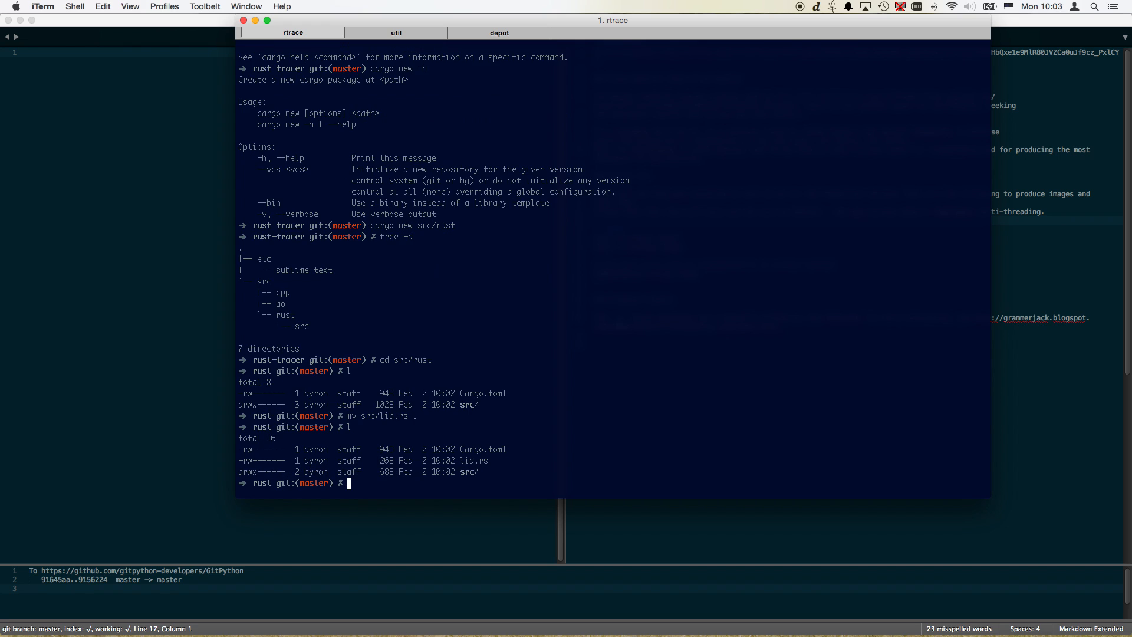
text(rmdir src)
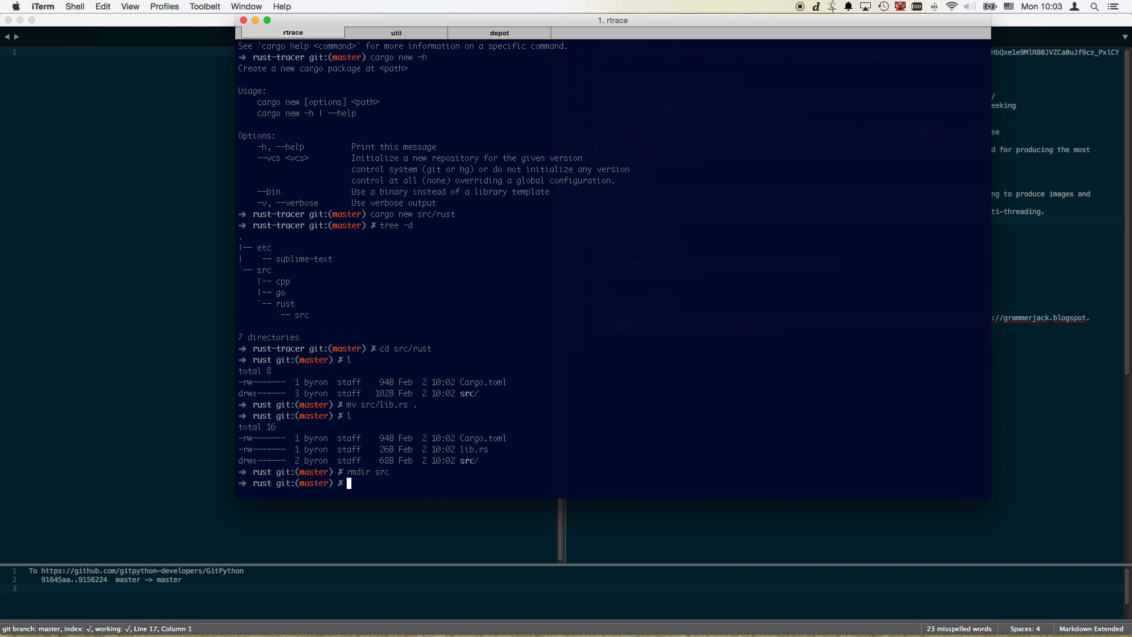
key(cmd+tab)
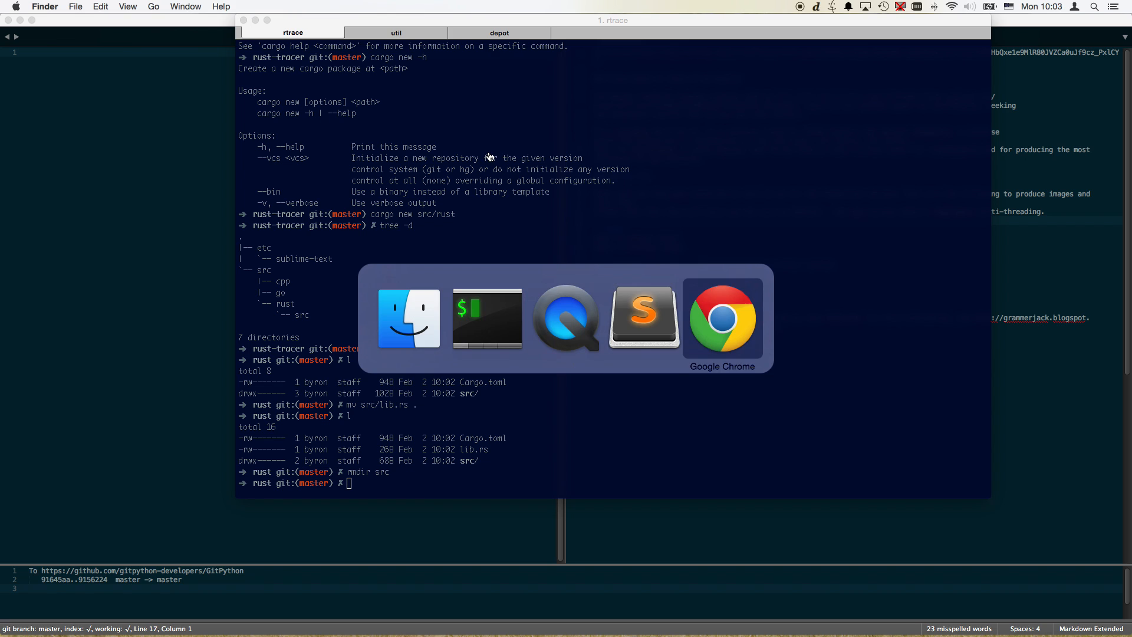
Step: Rename the package in Cargo.toml from rust to rust_tracer
click(643, 318)
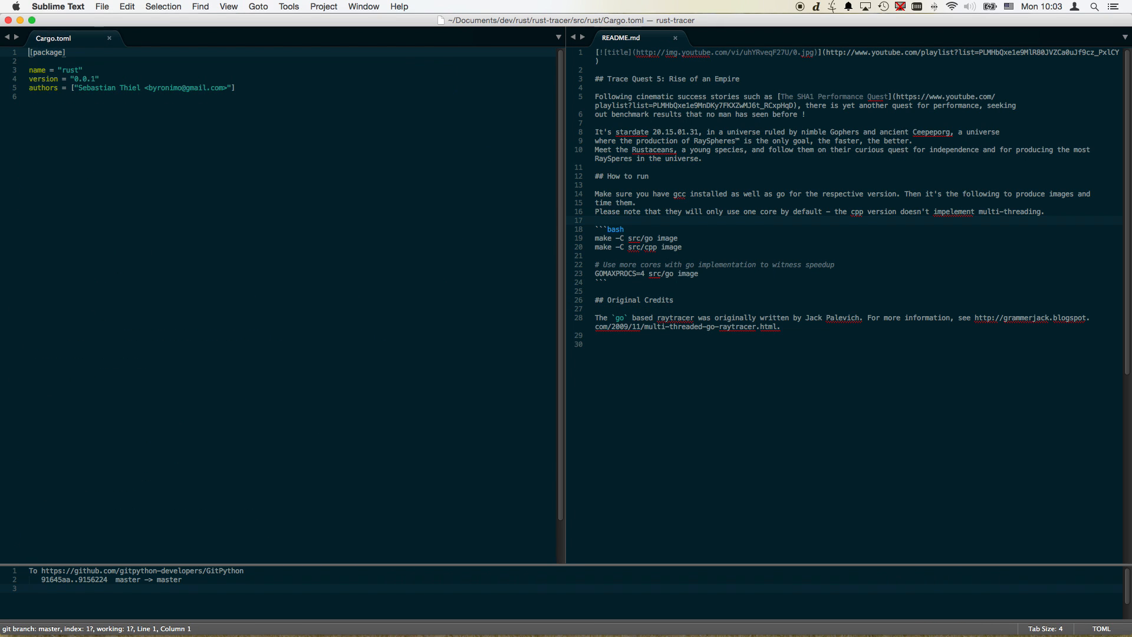
double_click(65, 70)
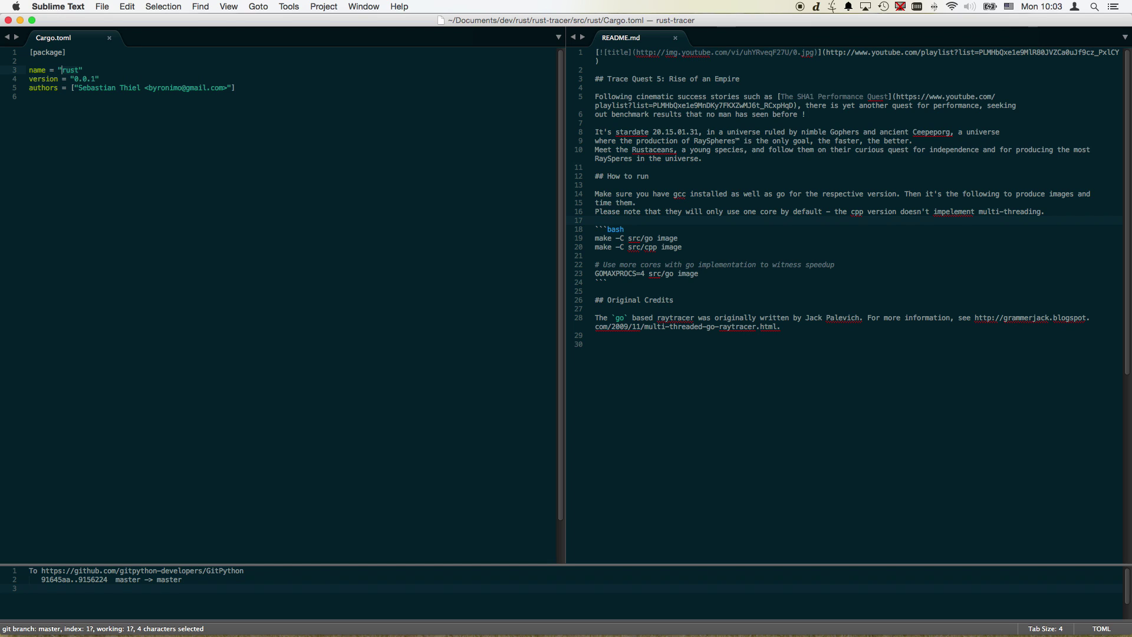
text(-tracer)
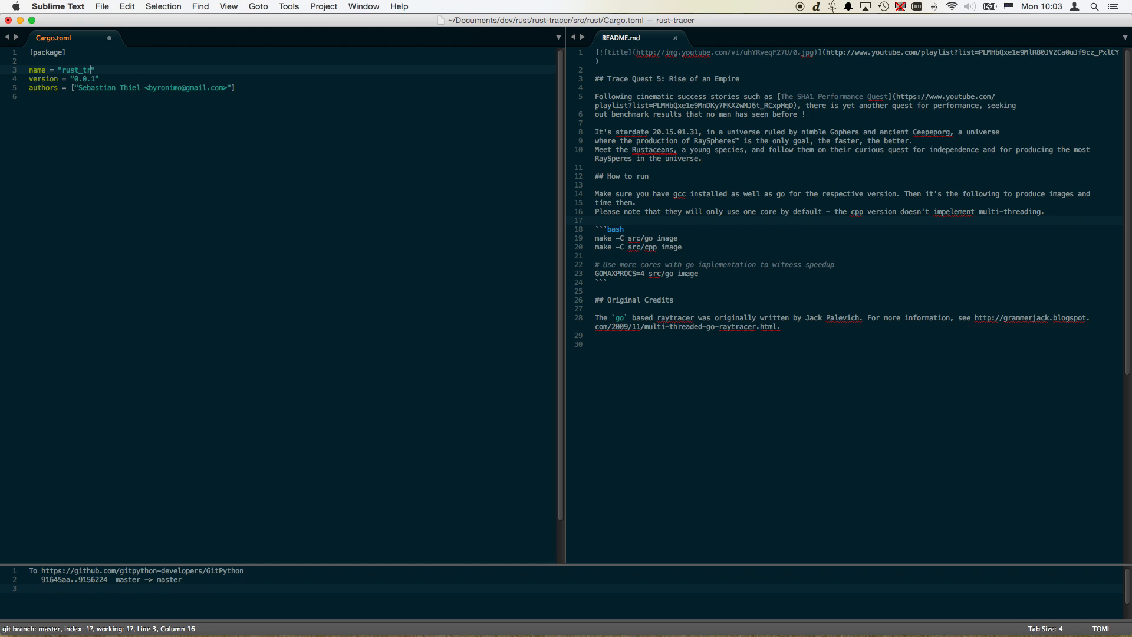
text(acer)
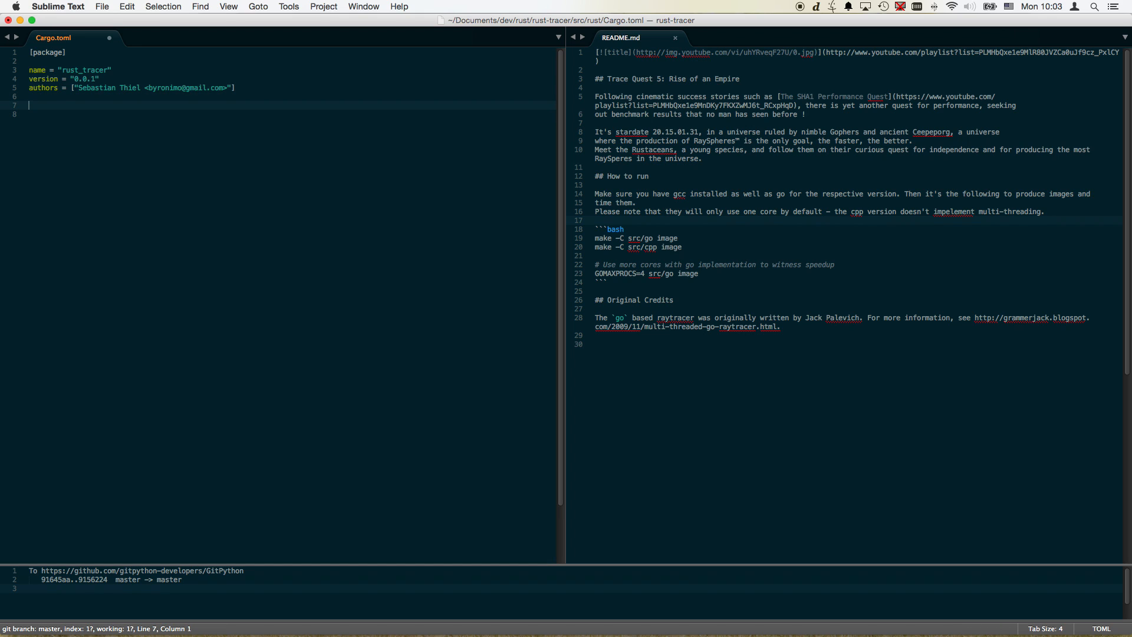
Step: Add a comment and a [lib] section with path = lib.rs to Cargo.toml
text(# Where is)
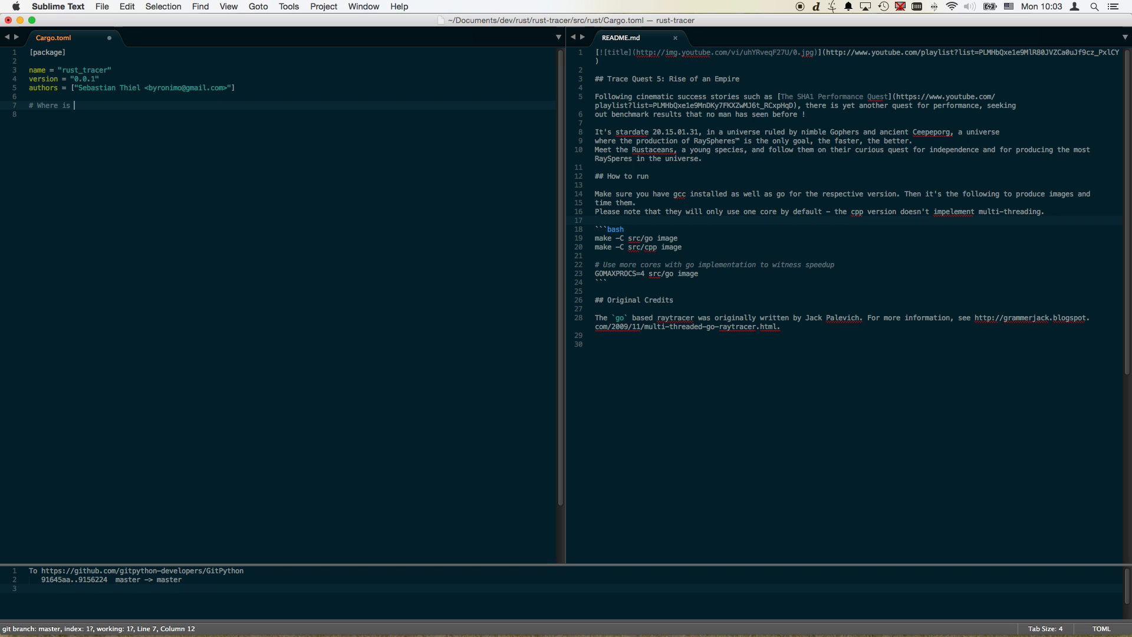
text(everyoen)
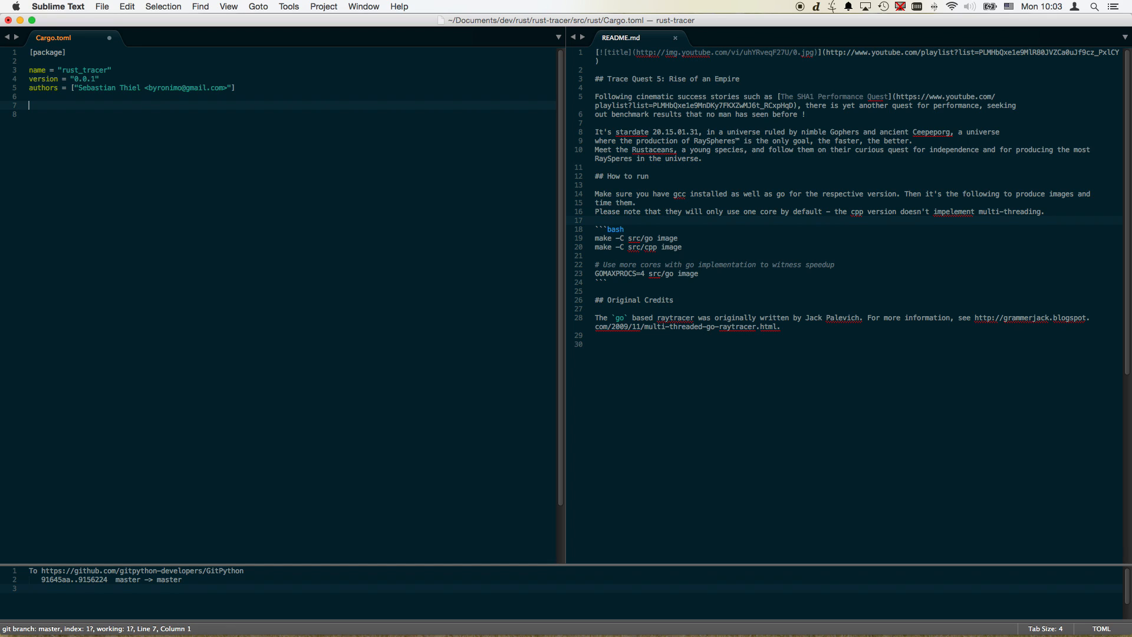
text([ ])
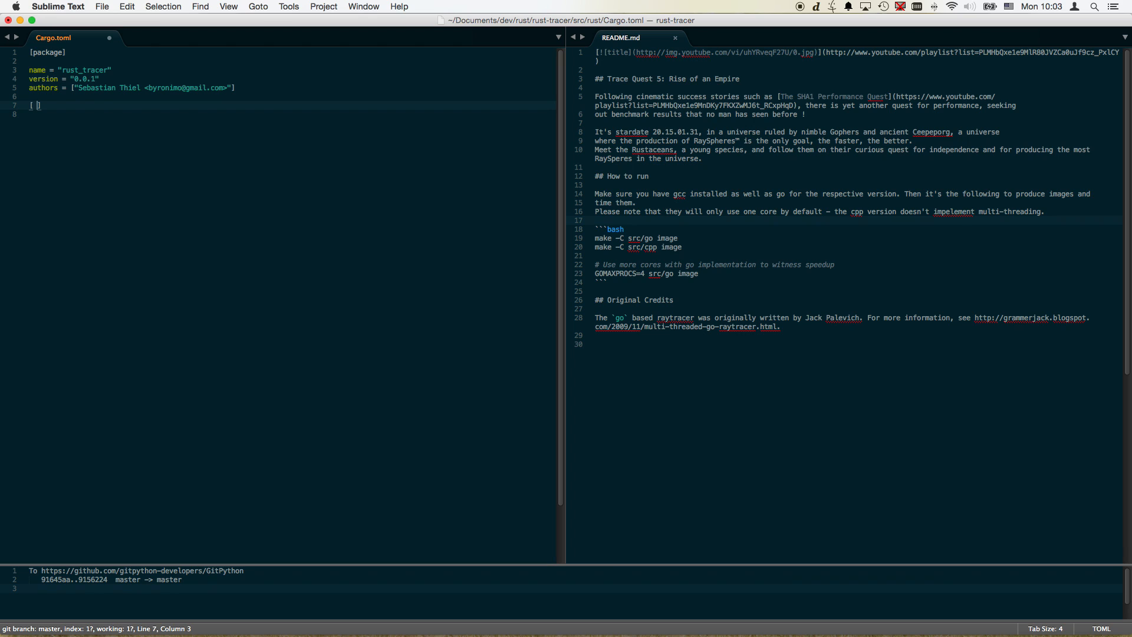
key(backspace)
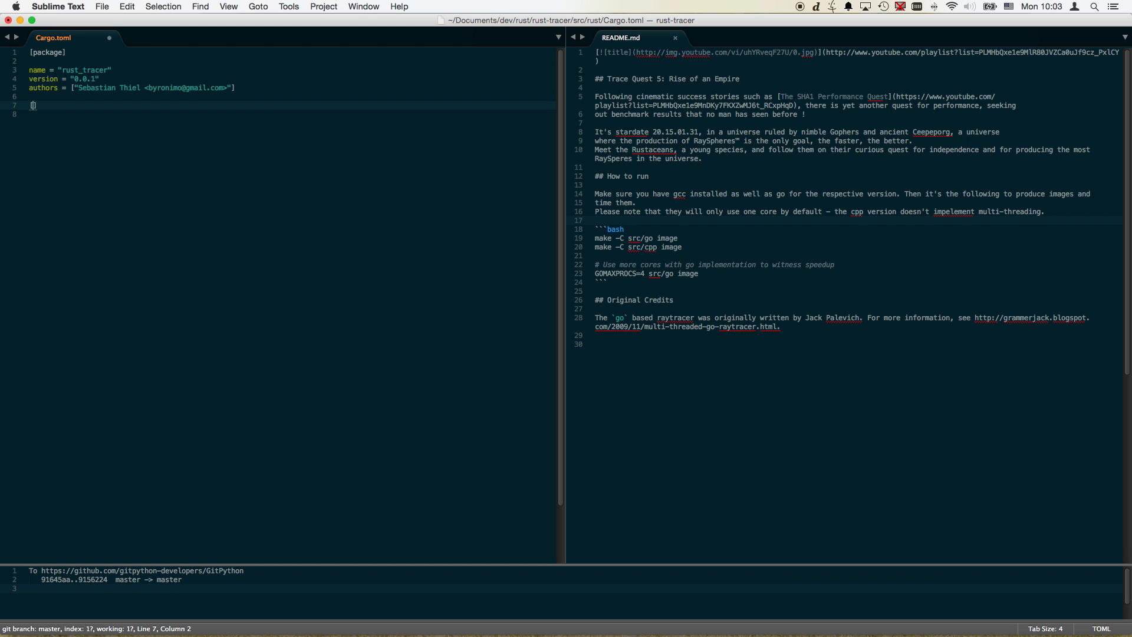
text([lib])
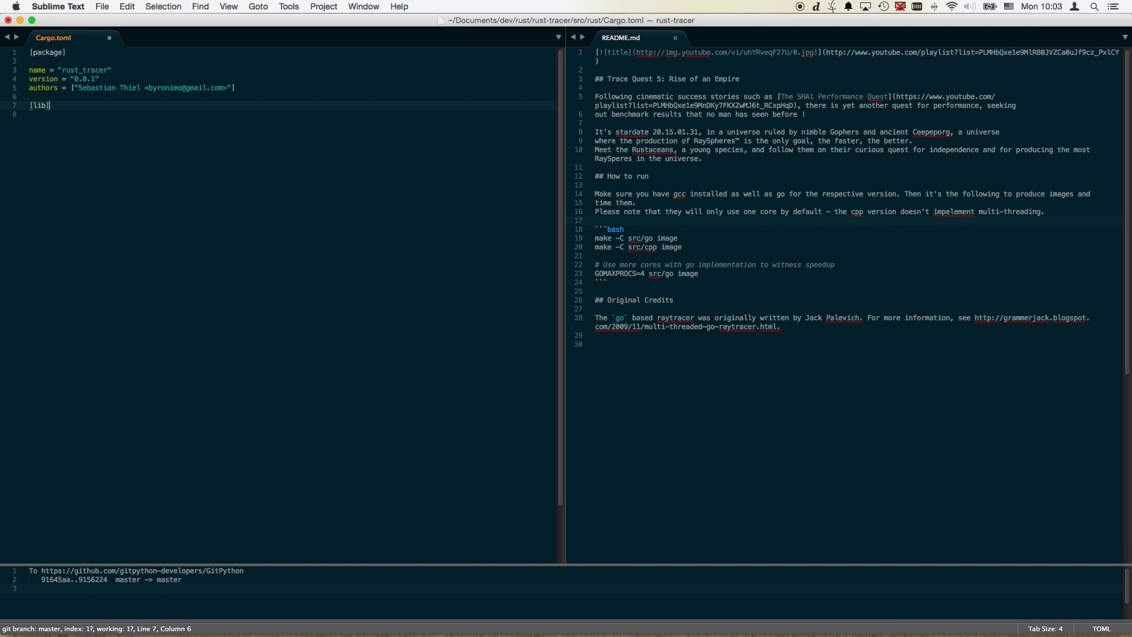
text(path =)
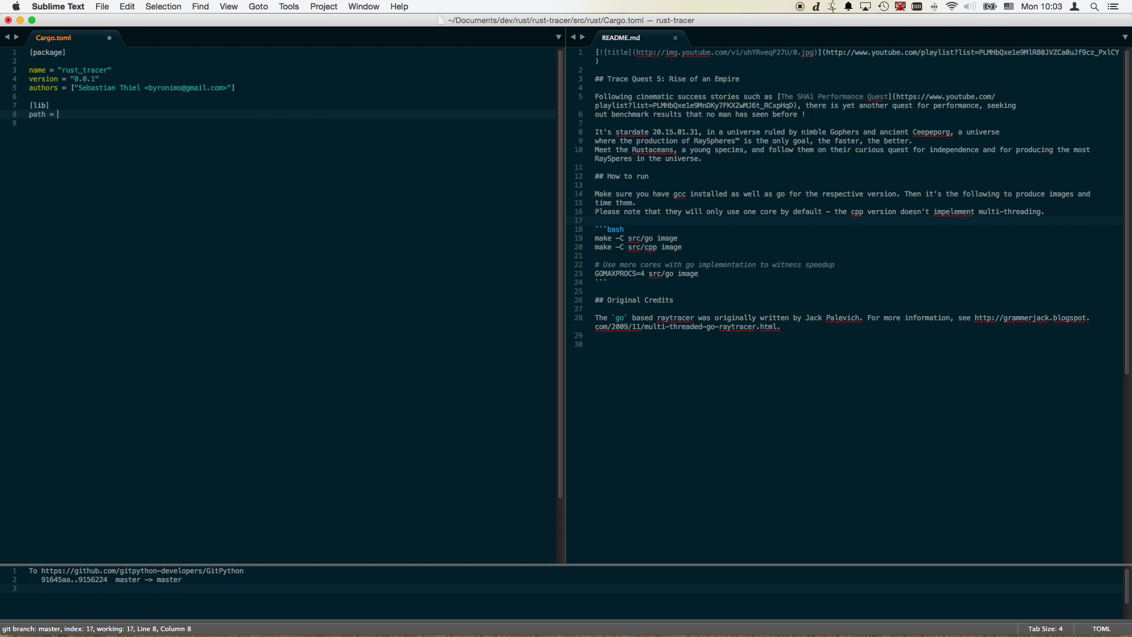
text(lib.rs)
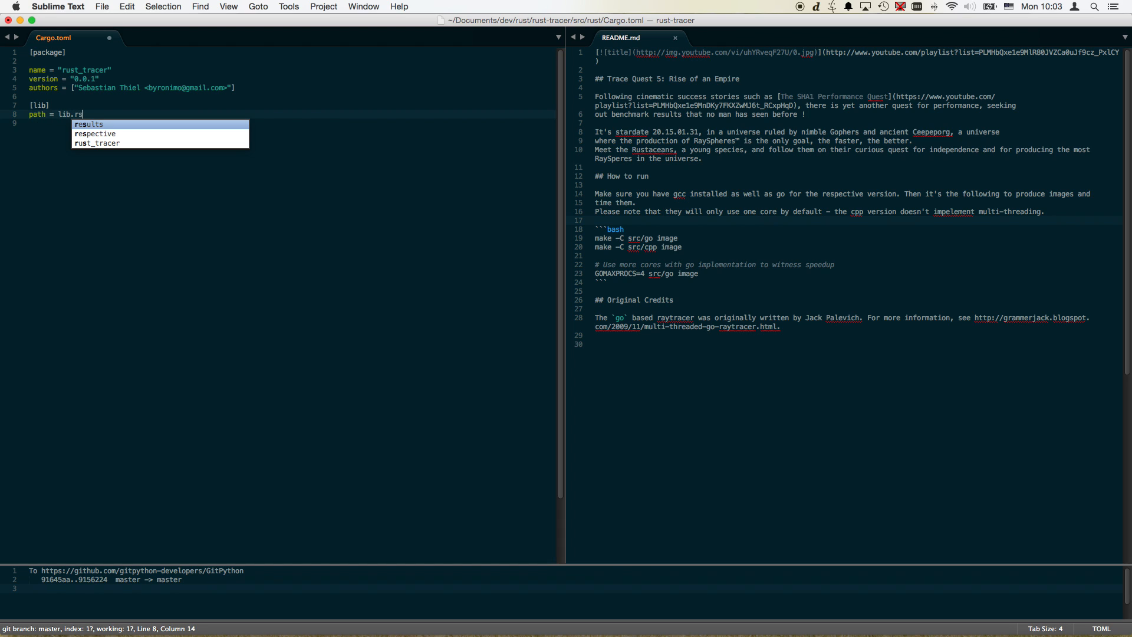
key(Enter)
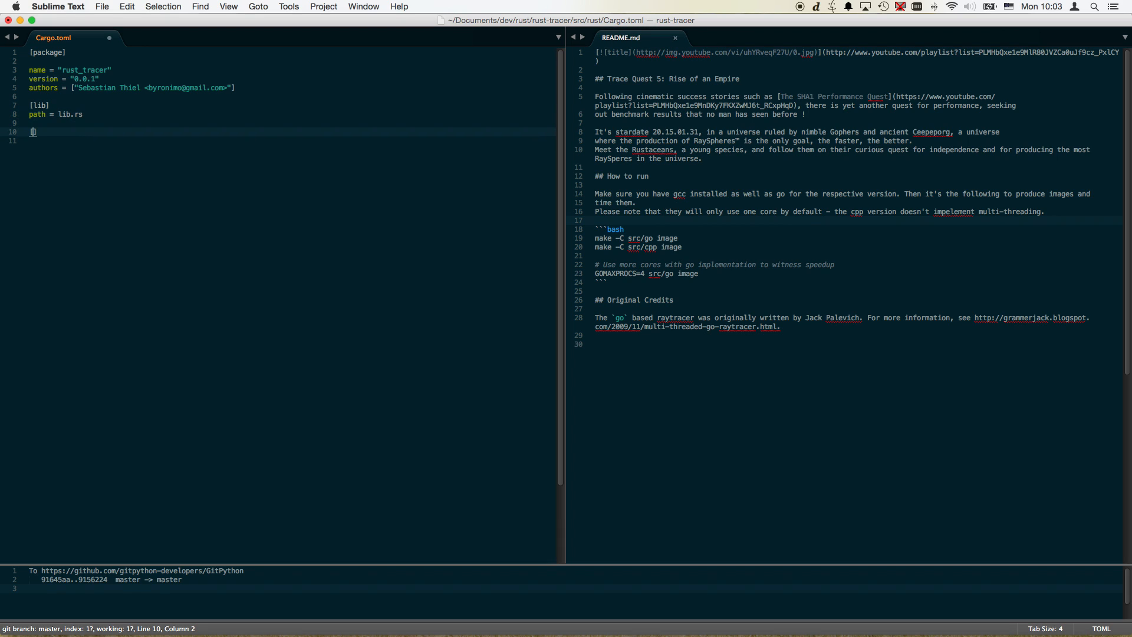
Step: Add a [bin] section for main.rs, prefix both paths with src/rust/, and save
text([bin])
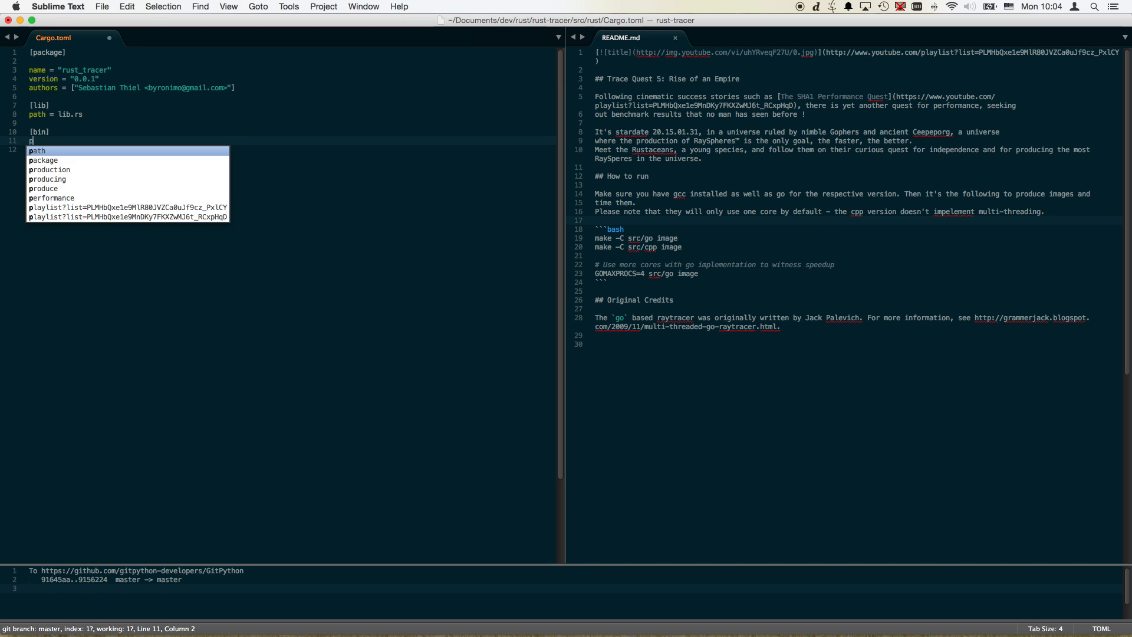
text(path = main.rs)
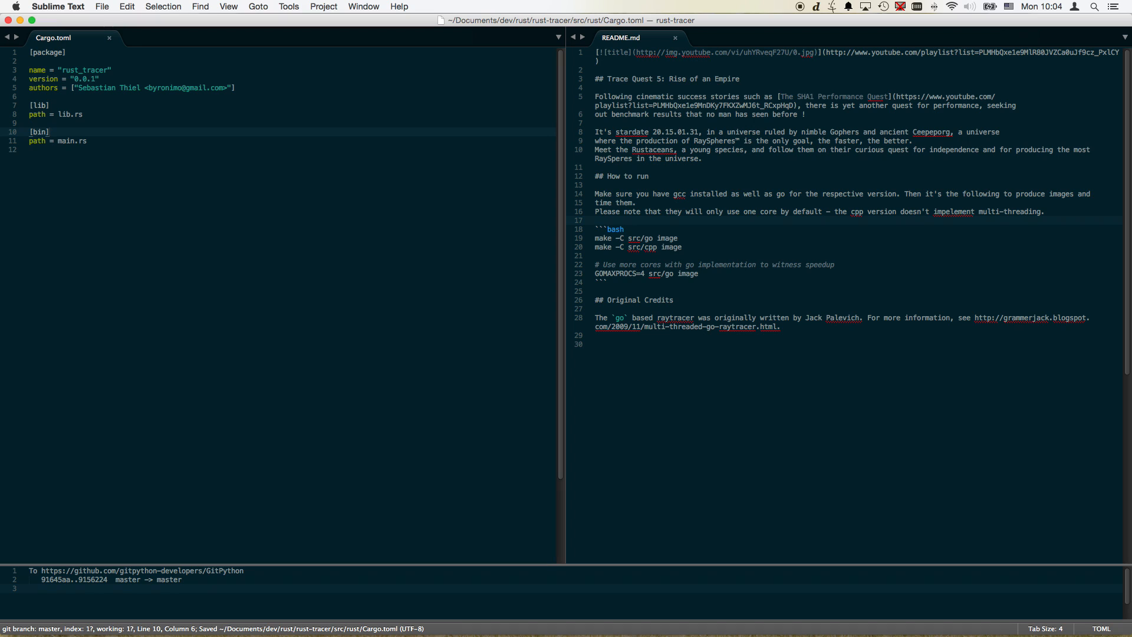
click(40, 105)
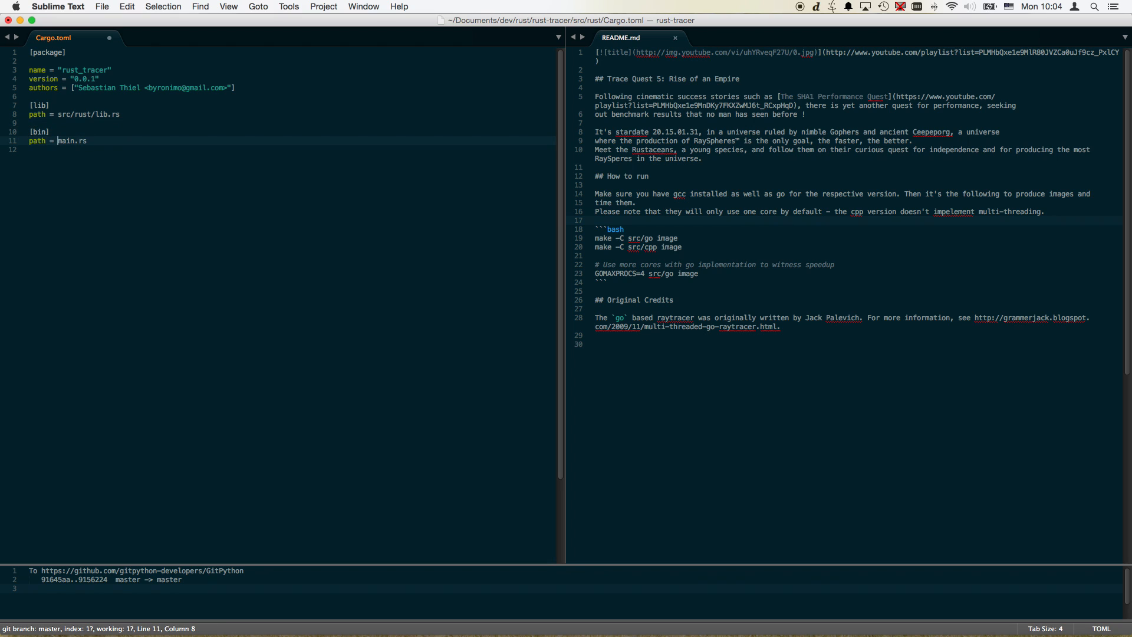
text(src/)
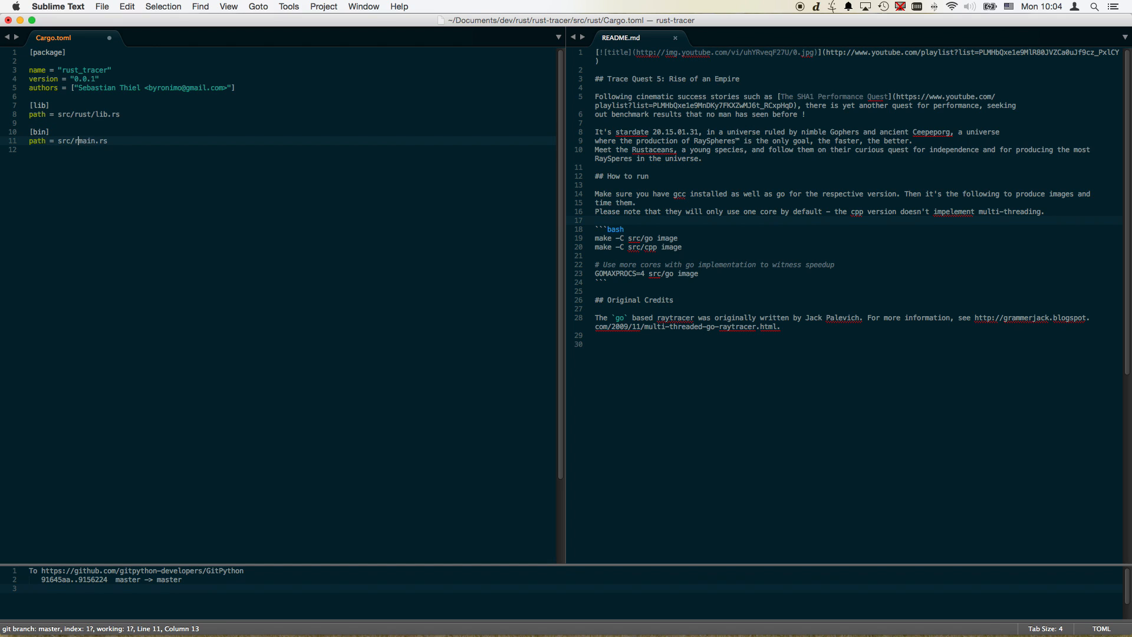
text(rust/)
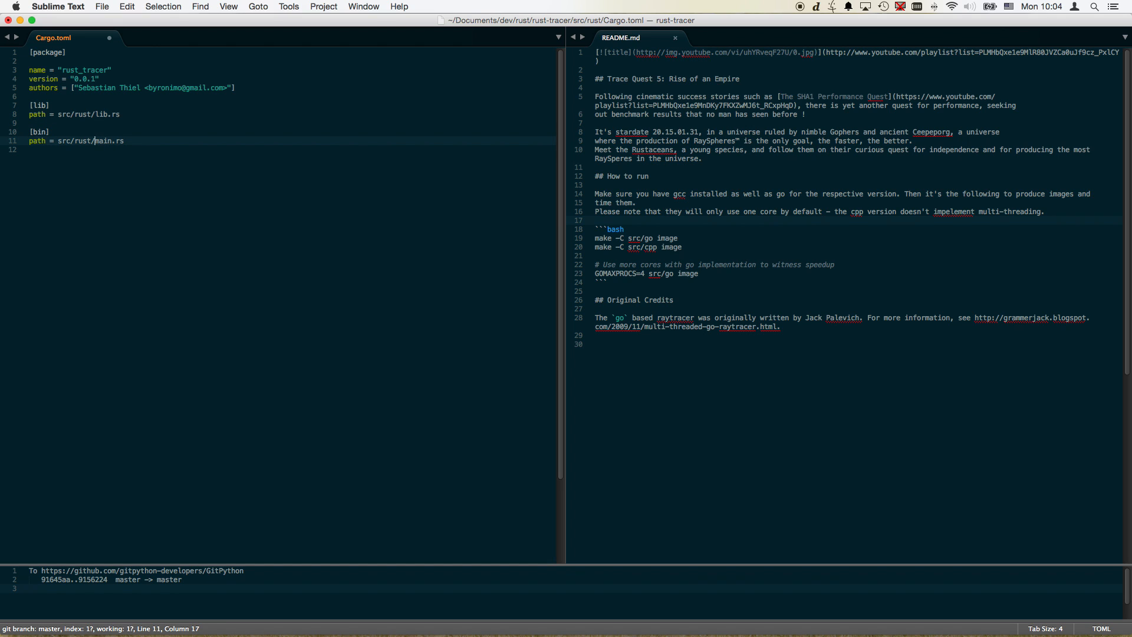
key(cmd+s)
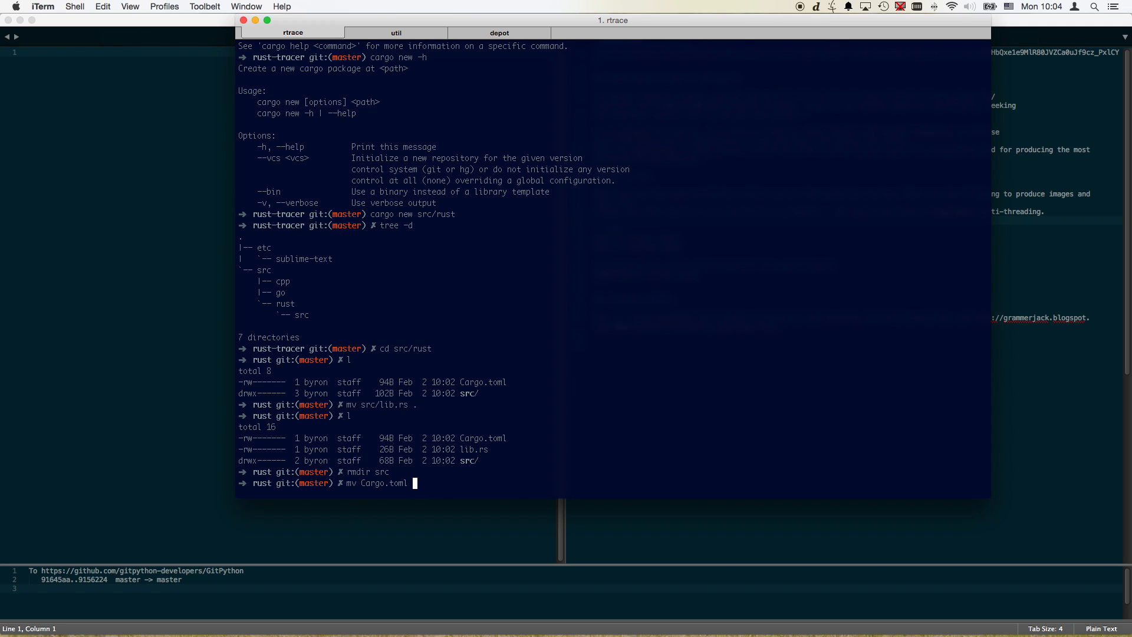
Step: Move Cargo.toml from src/rust up into its parent directory
key(Return)
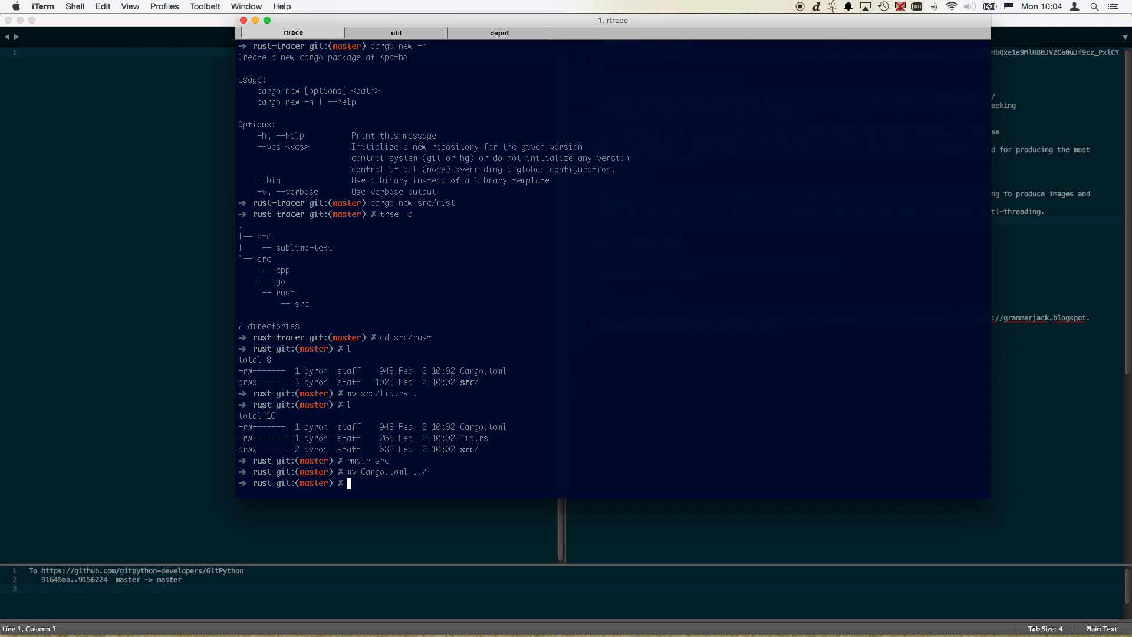
text(l)
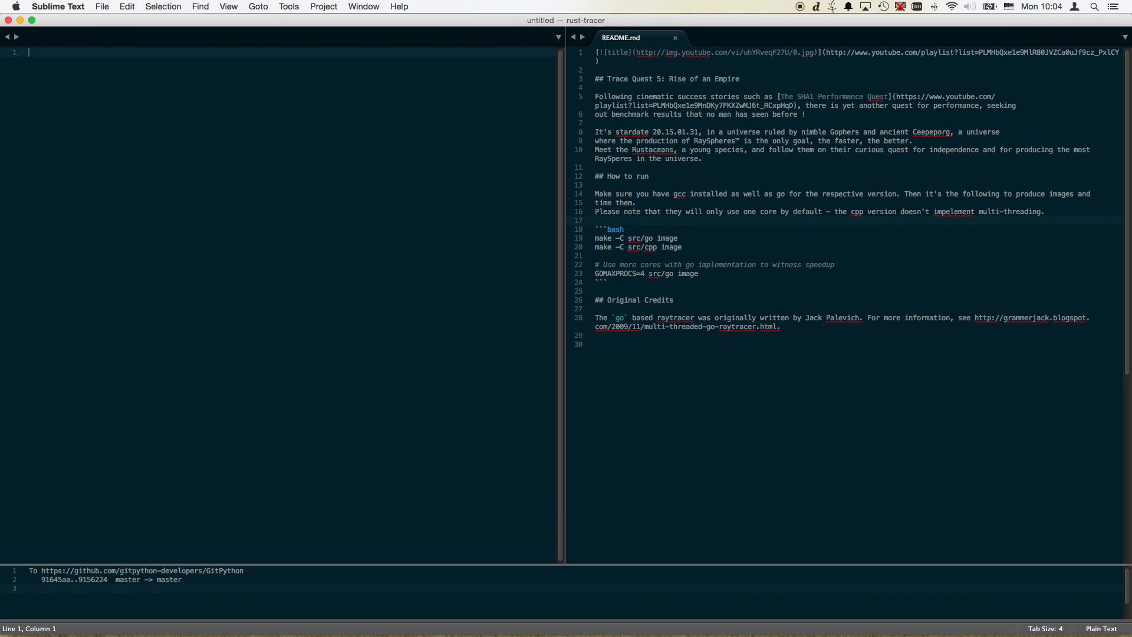
Step: Open lib.rs beside a new file and begin saving it as main.rs in src/rust
key(cmd+p)
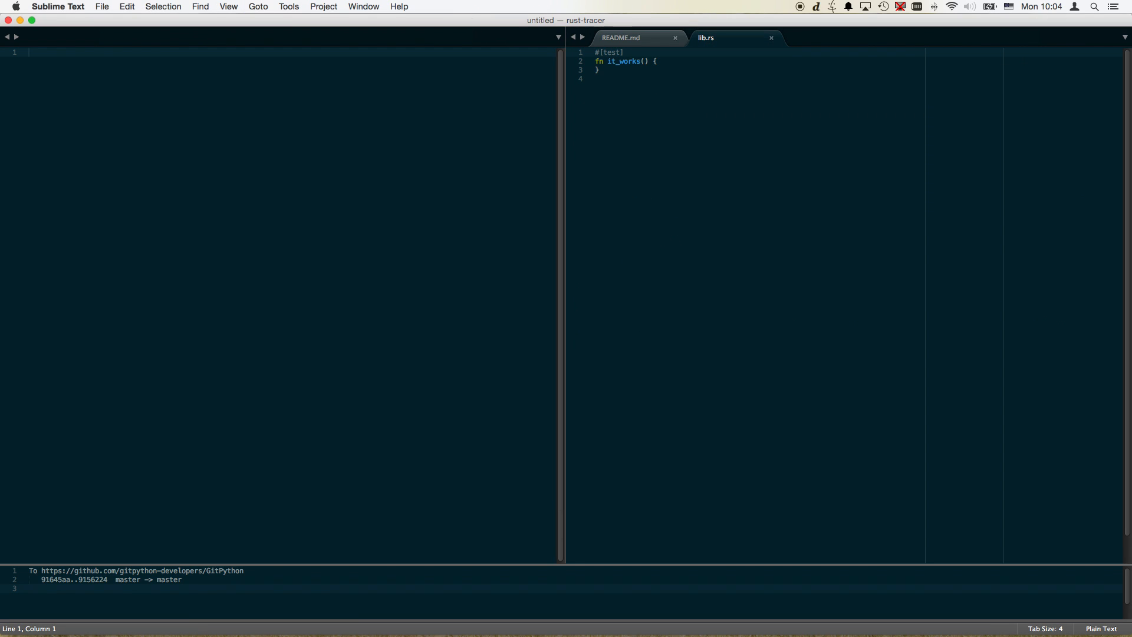
key(cmd+p)
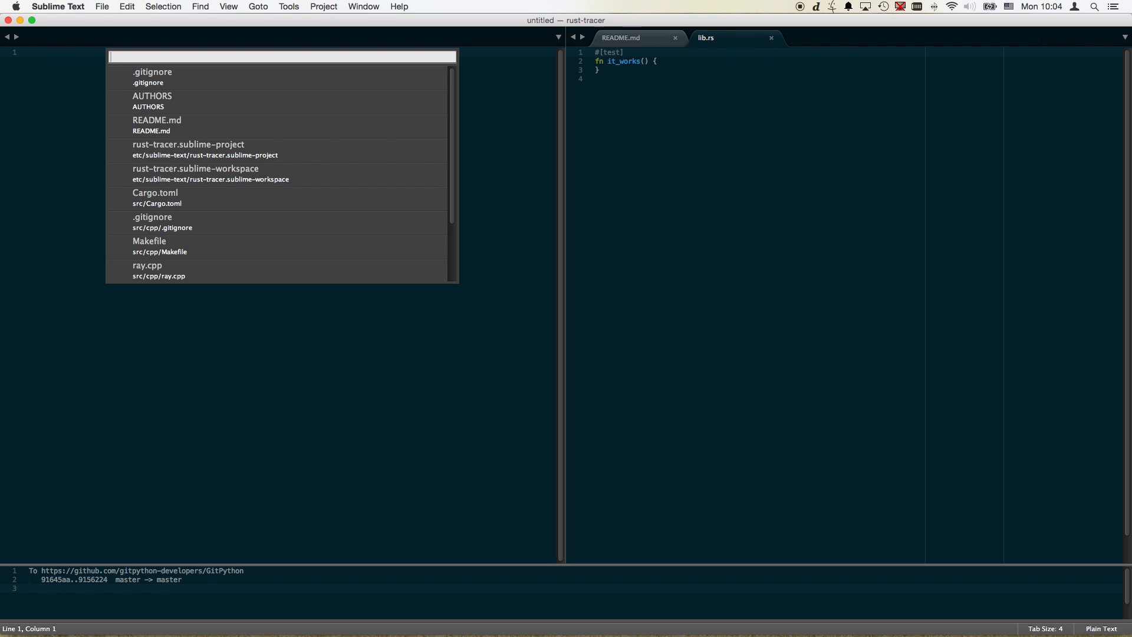
key(escape)
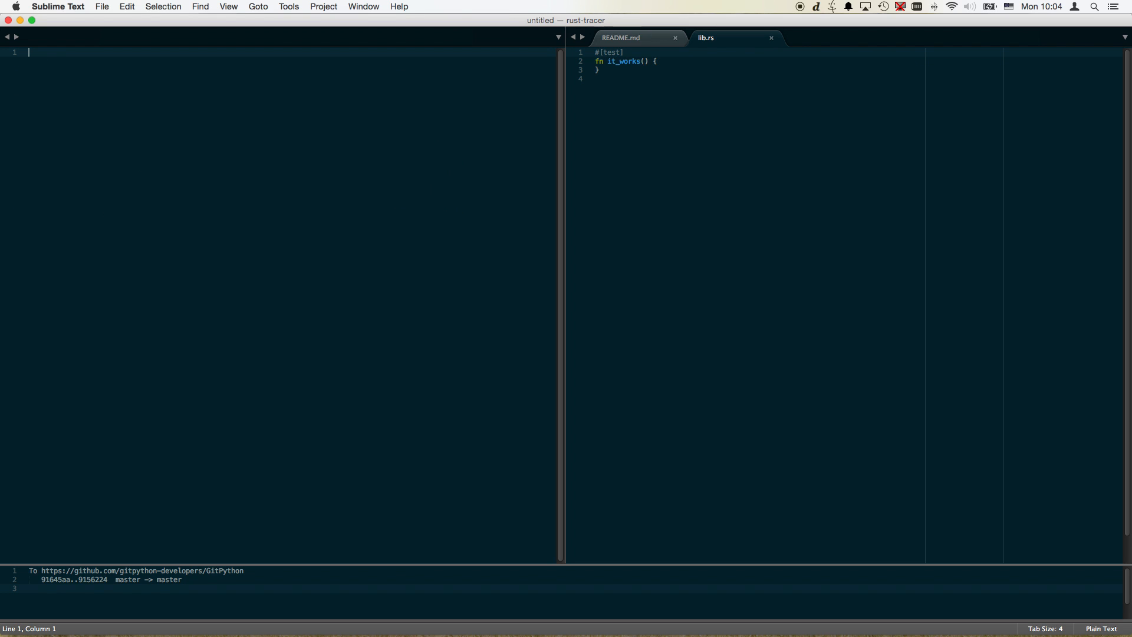
text(main)
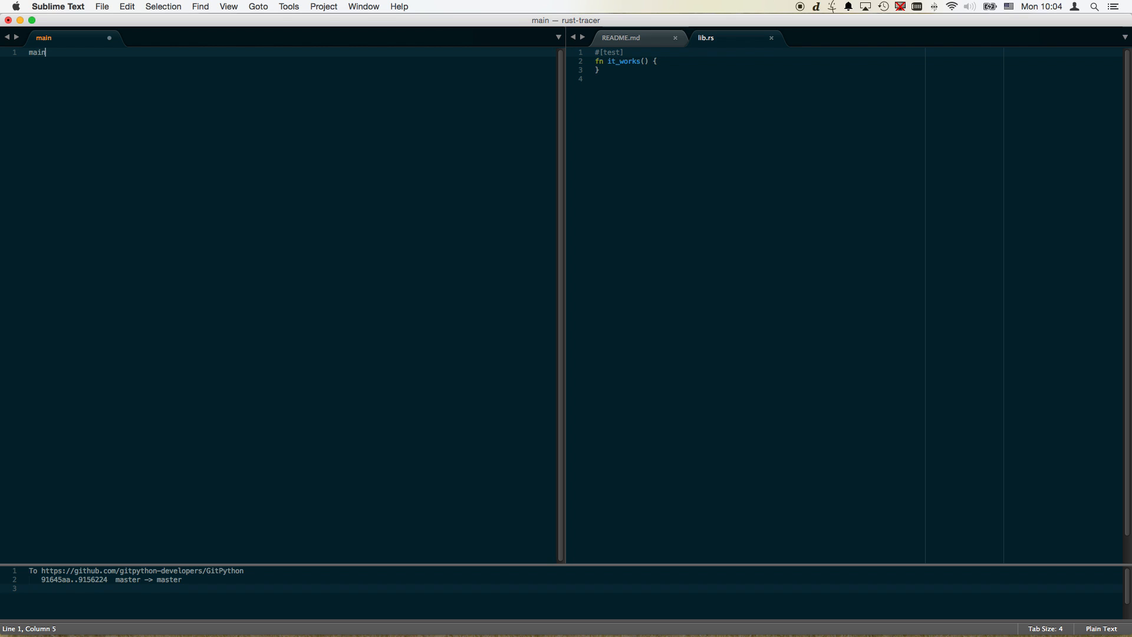
key(cmd+s)
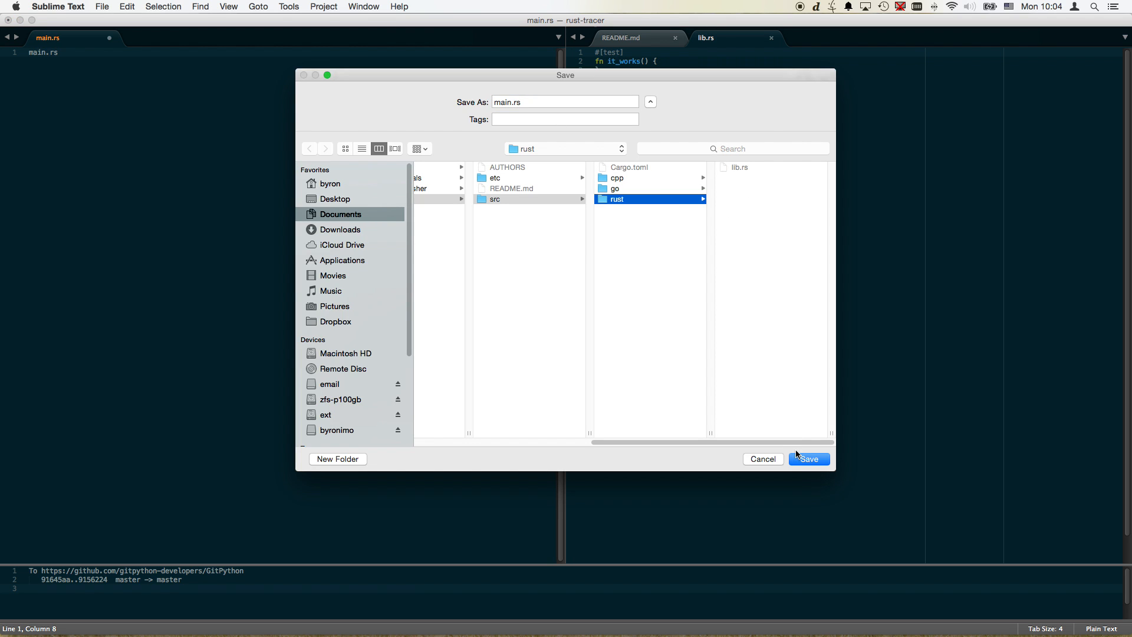
Step: Save main.rs, declare extern crate tracer, and write fn main printing "TRACER INIT"
click(812, 459)
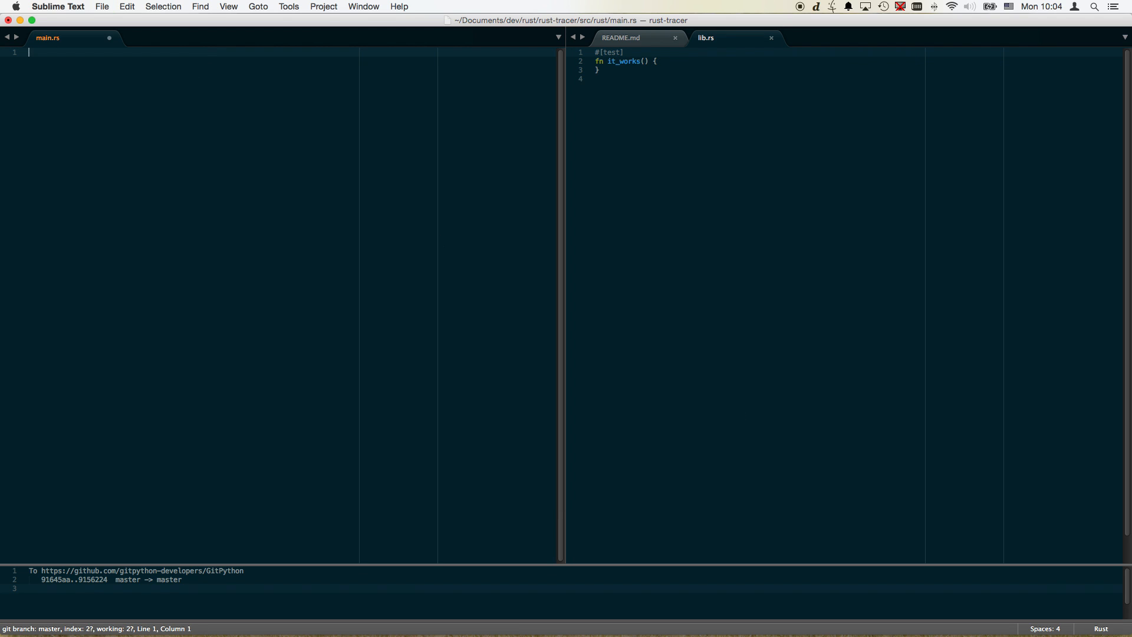
text(extern crate rust_)
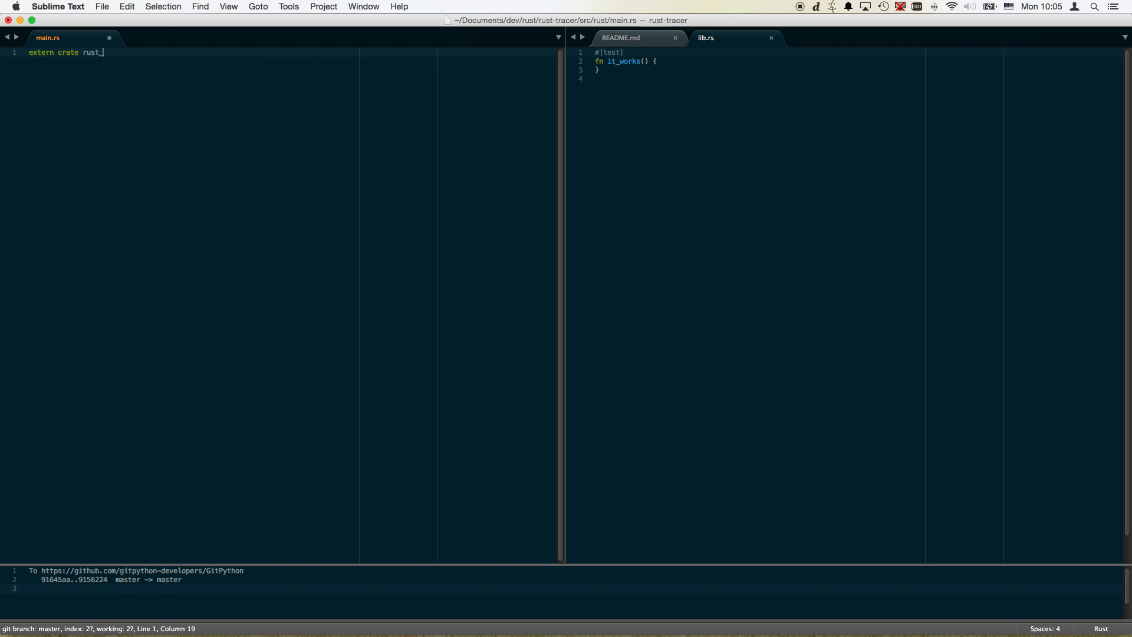
text(tracer)
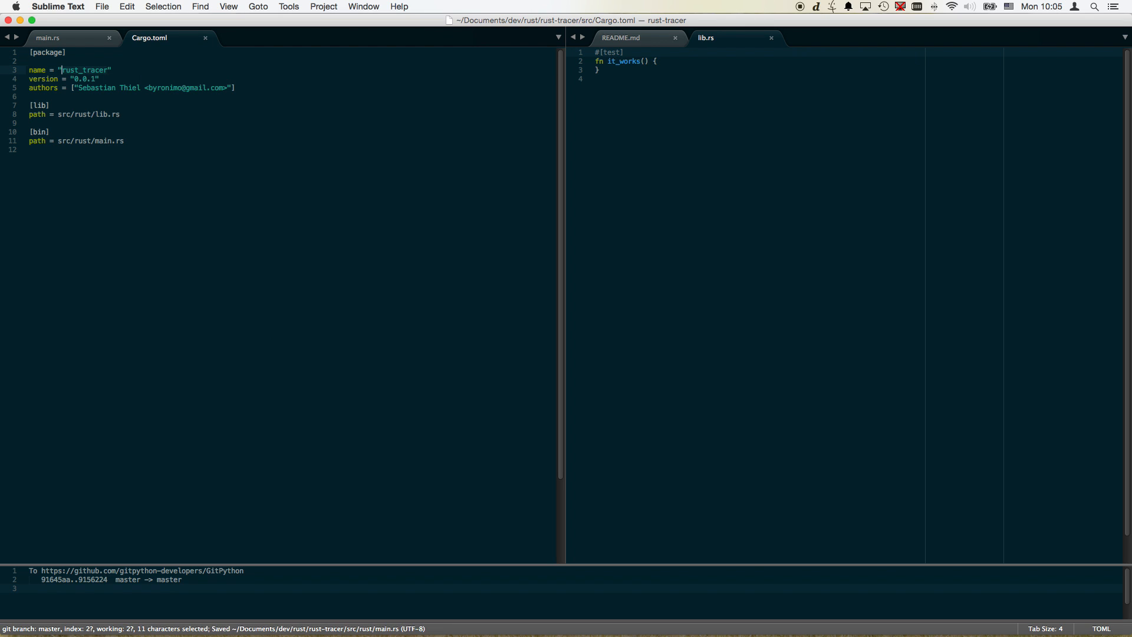
click(53, 37)
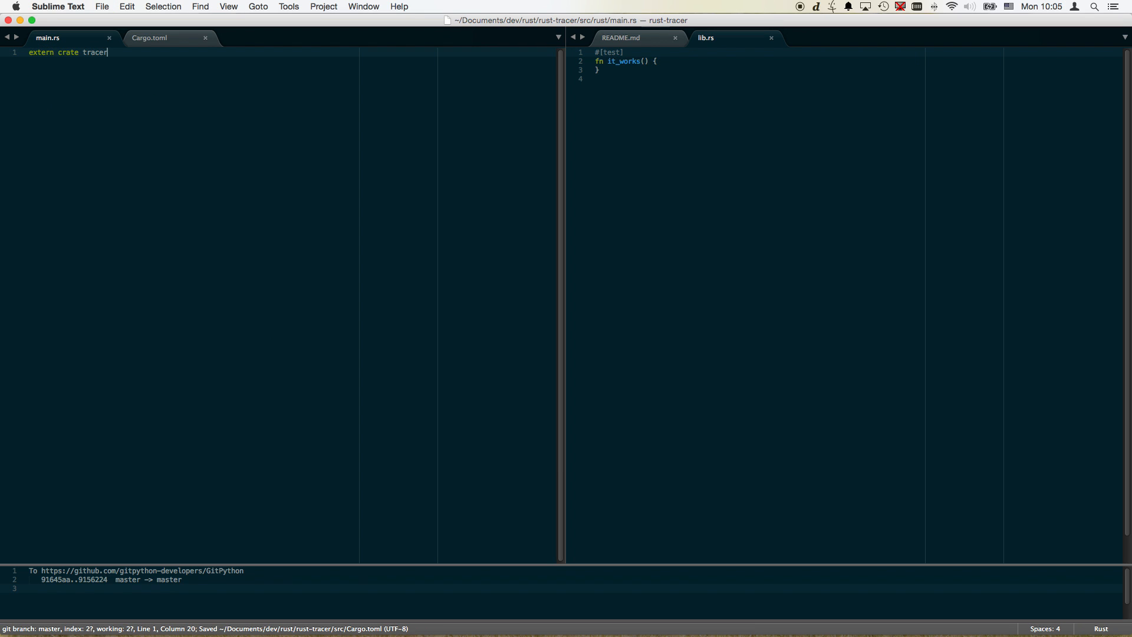
text(fn ma)
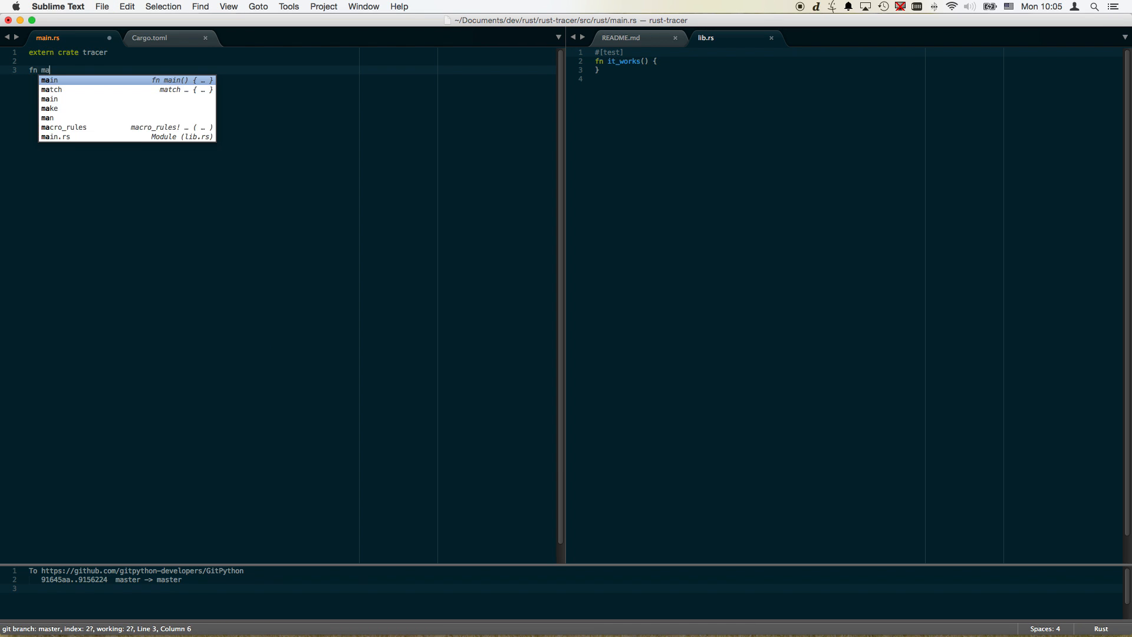
key(Tab)
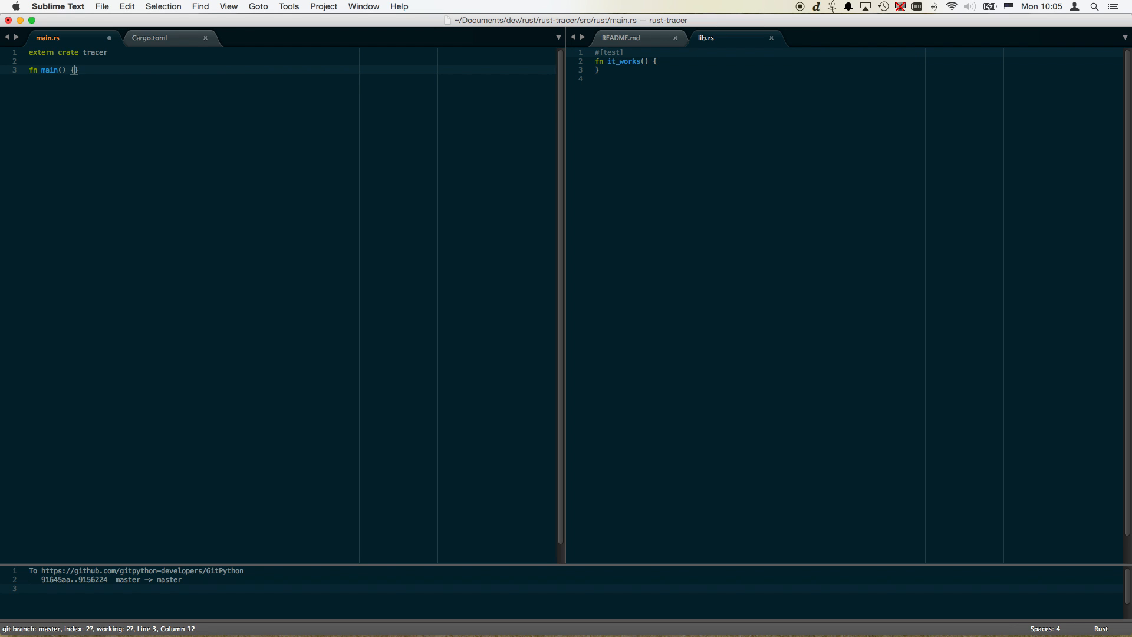
text(println!("TRACER INIT");)
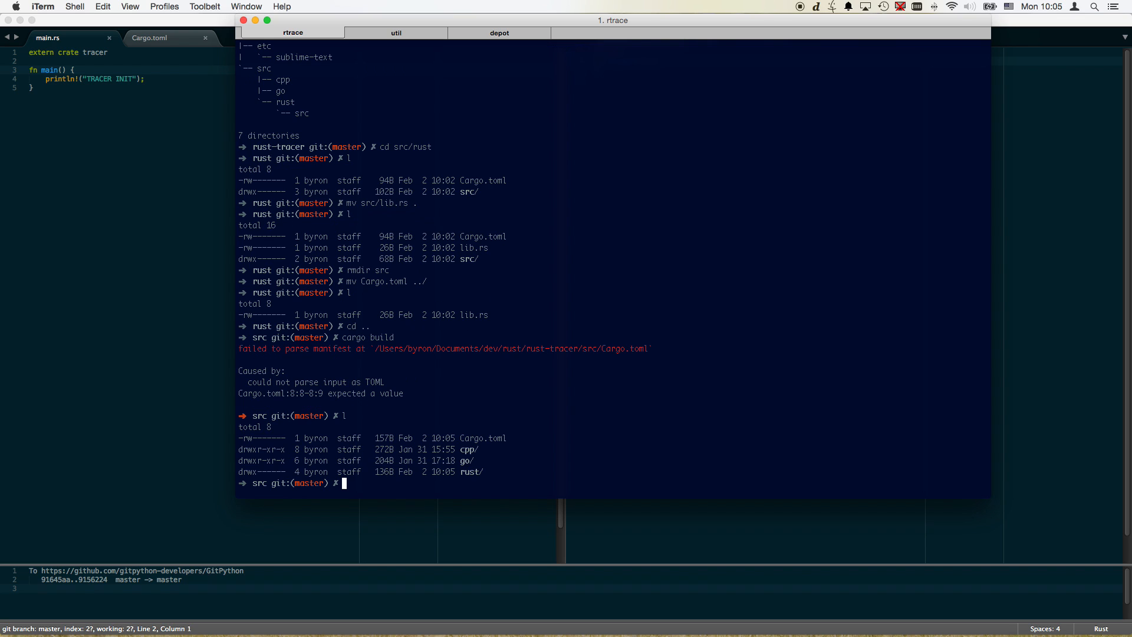
Step: Check the current directory with pwd and change directory in iTerm
text(pwd)
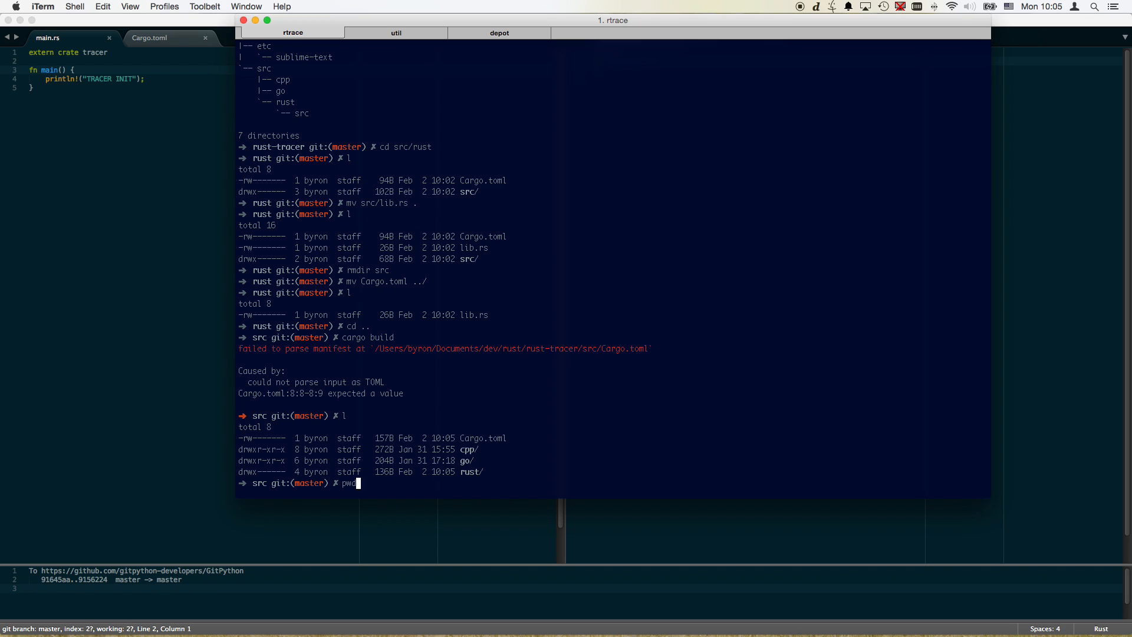
key(Return)
text(ls -la)
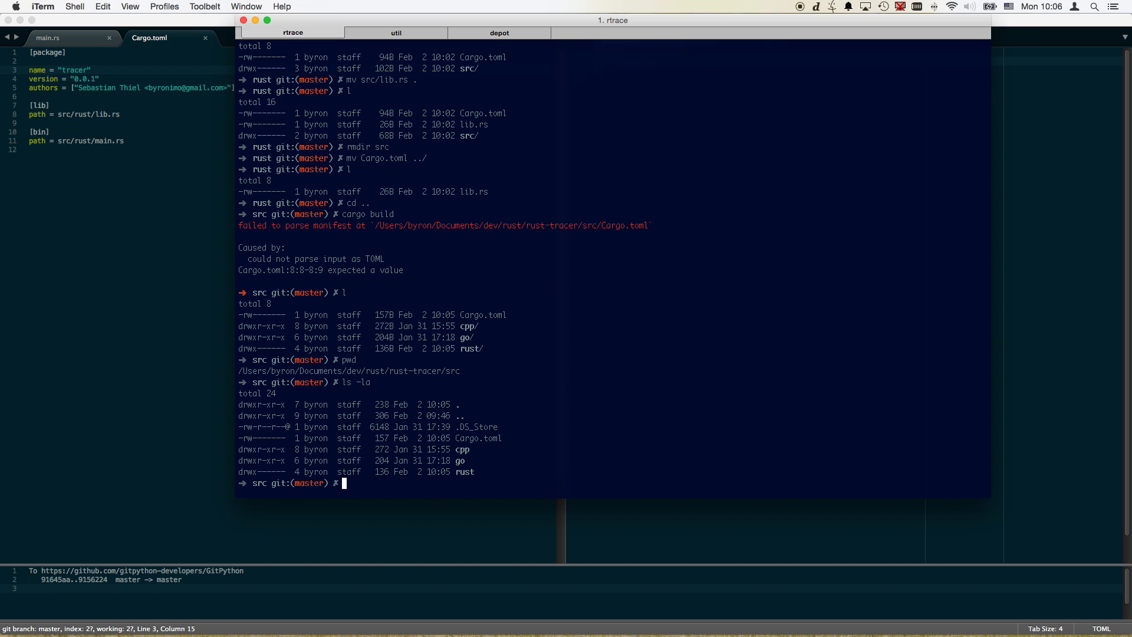
text(cd)
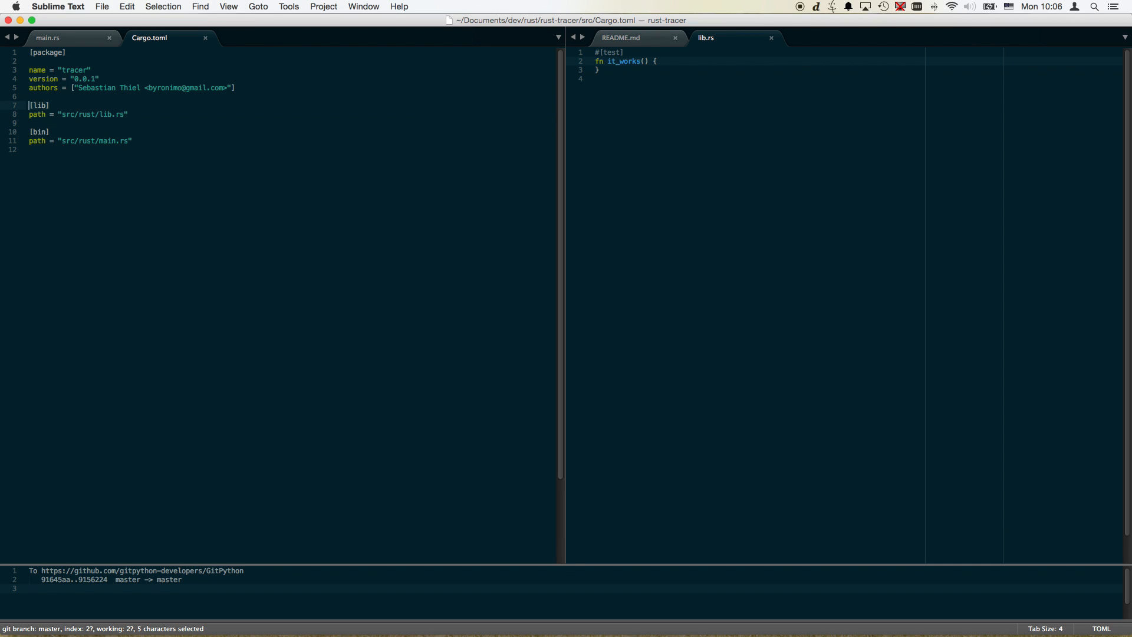
Step: Edit the Cargo.toml section headers to use [[lib]] and [[bin]]
click(53, 36)
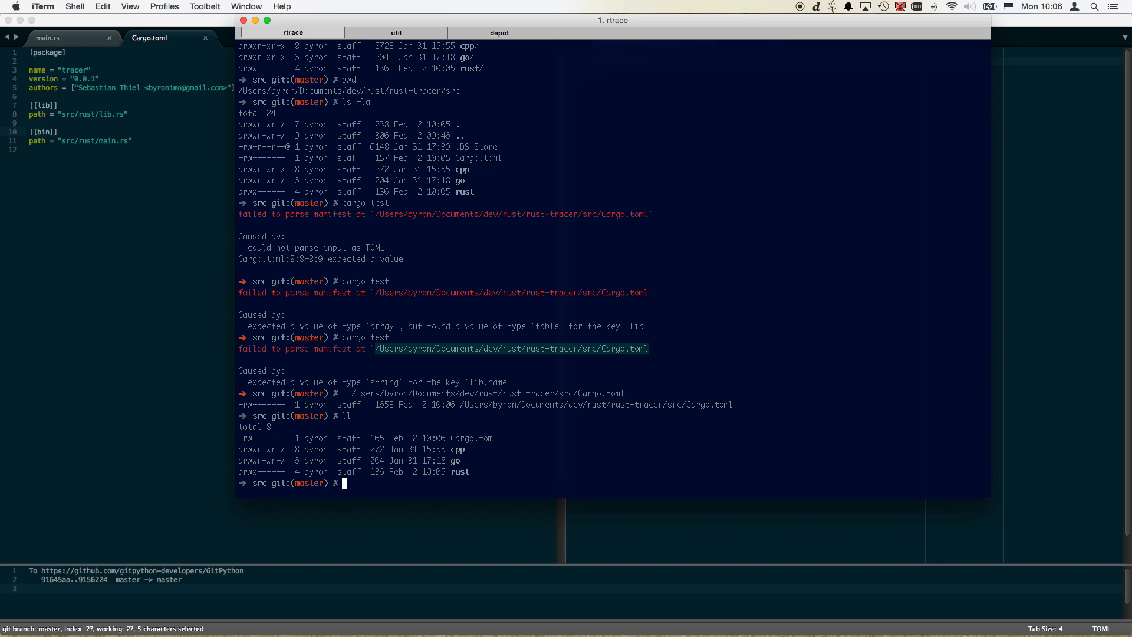
Step: Move src/Cargo.toml to the rust-tracer root, save Cargo.toml, and run cargo build
text(cd ..)
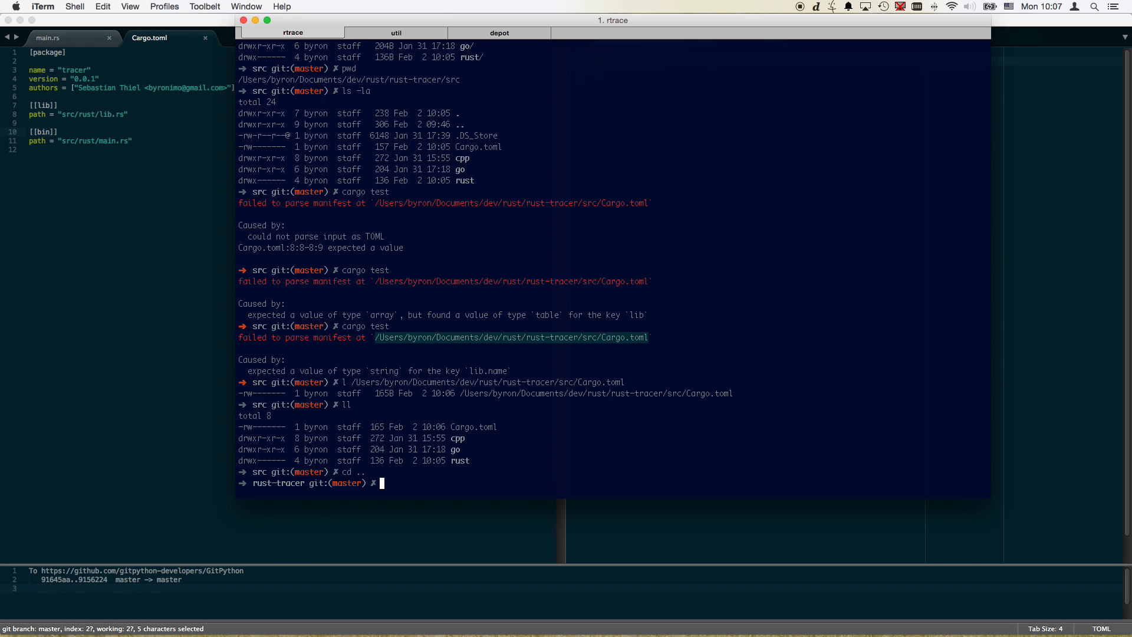
text(mv src/)
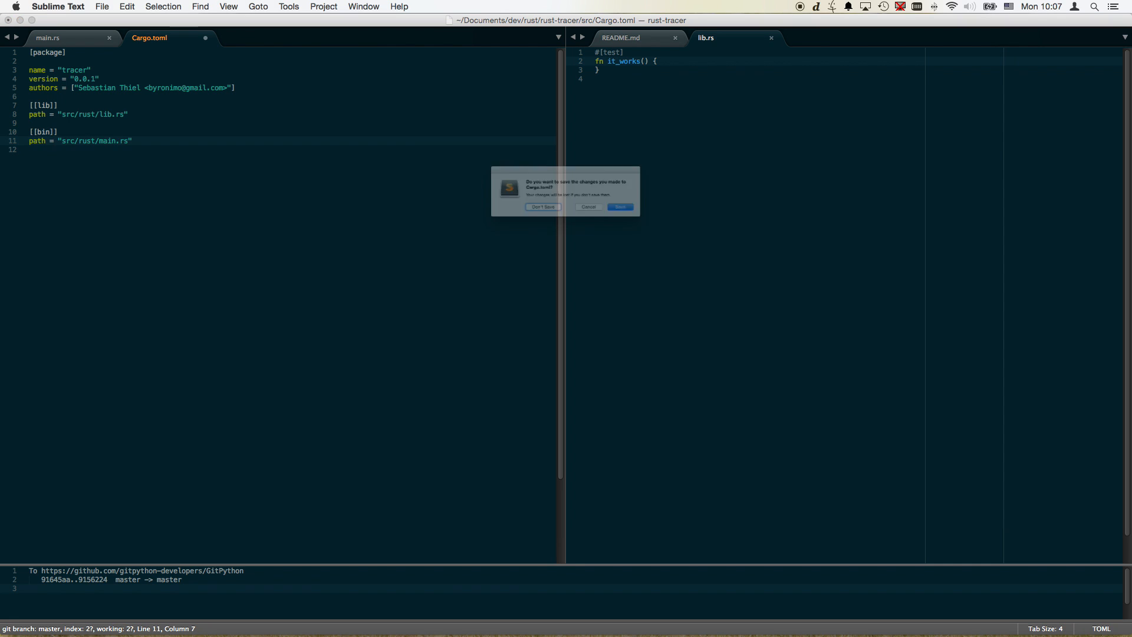
click(620, 207)
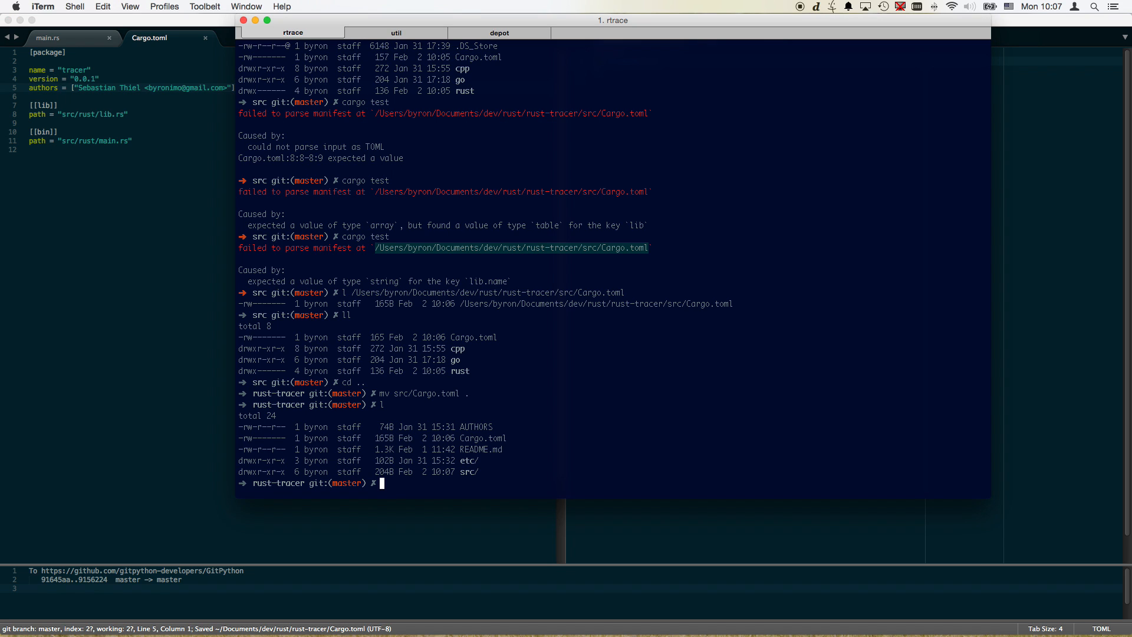
text(cargo build)
click(129, 114)
text(name =)
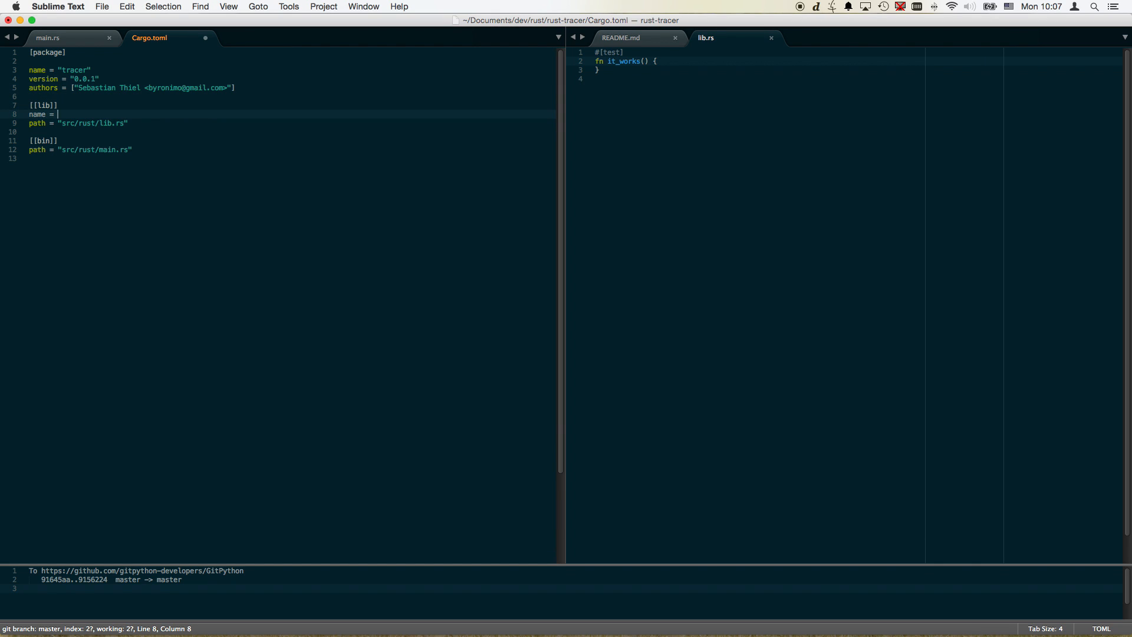
Step: Name the Cargo.toml library "tracer" and the binary "rtrace", using a single-bracket [lib] section
text(")
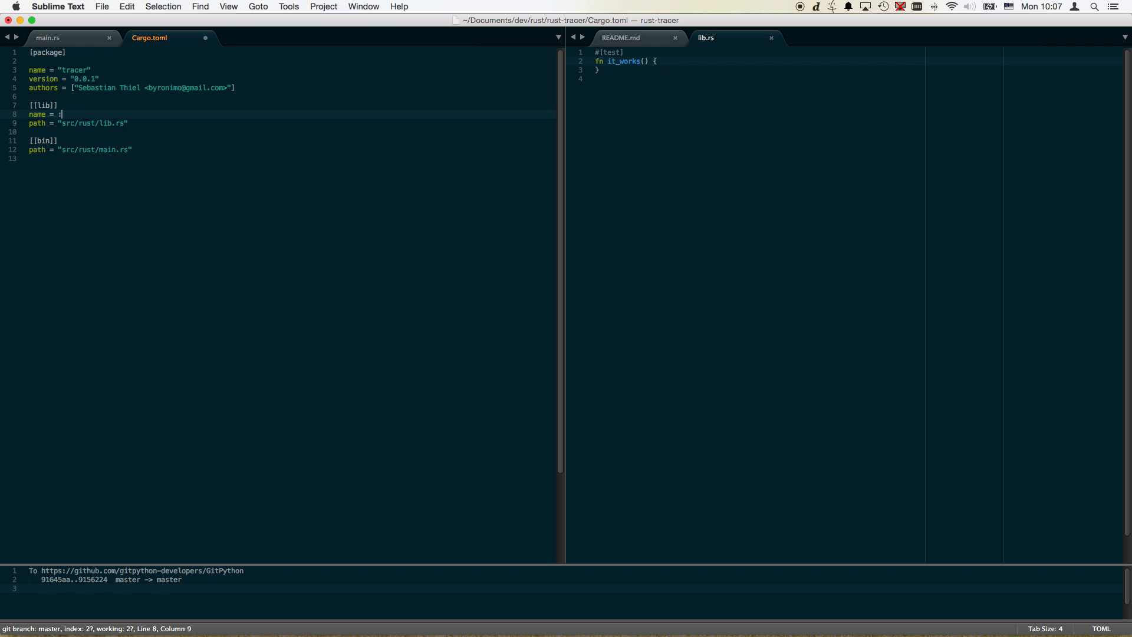
text(")
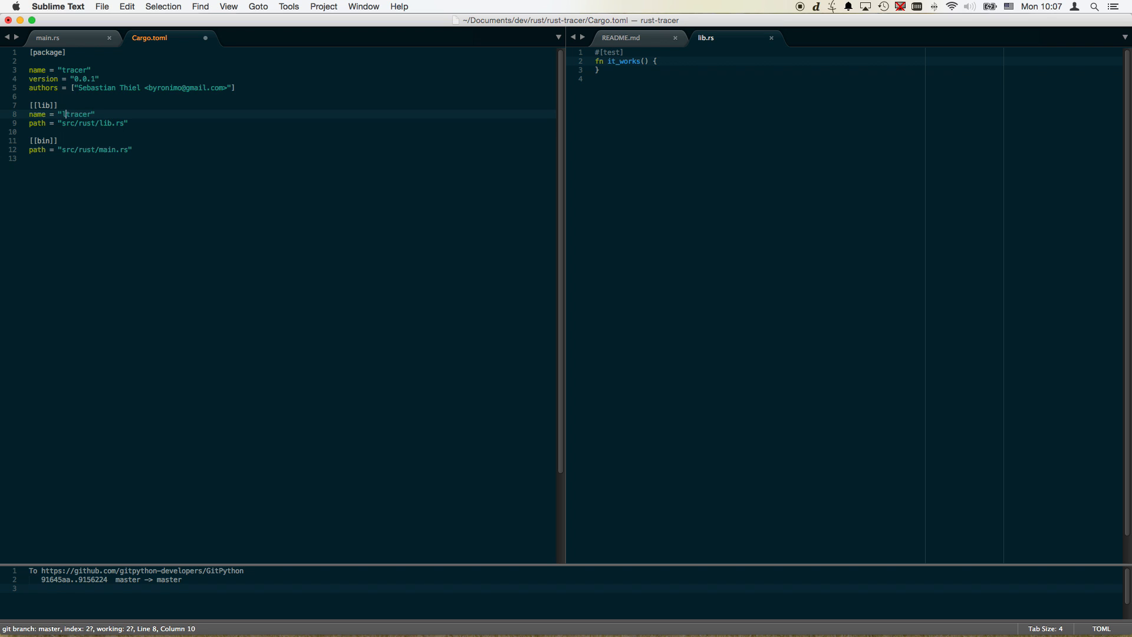
key(left)
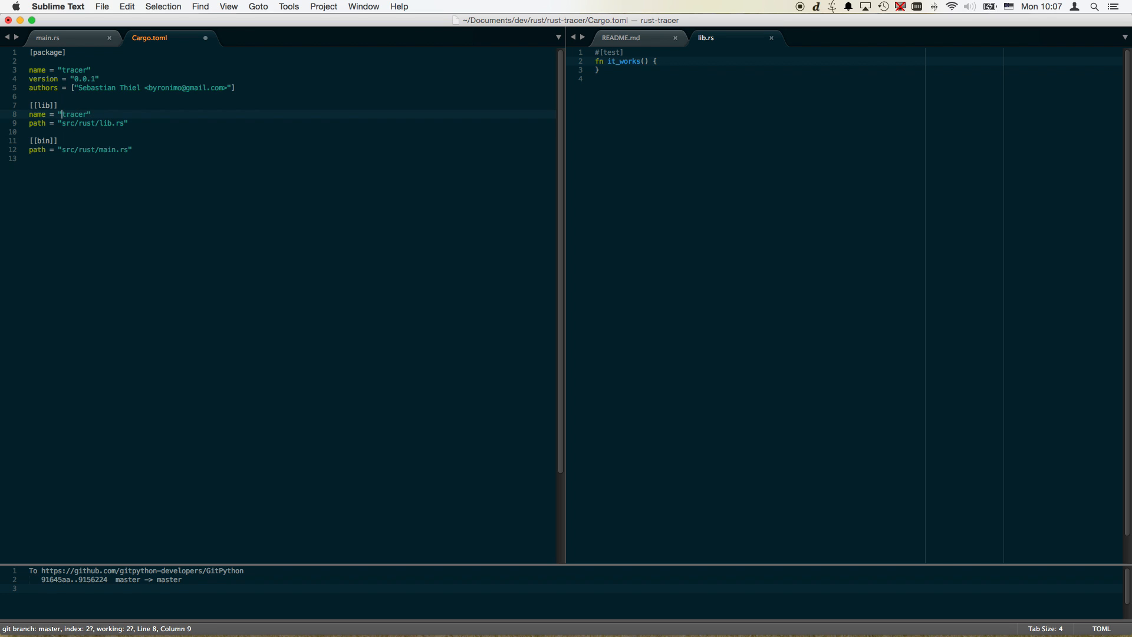
text(name = ")
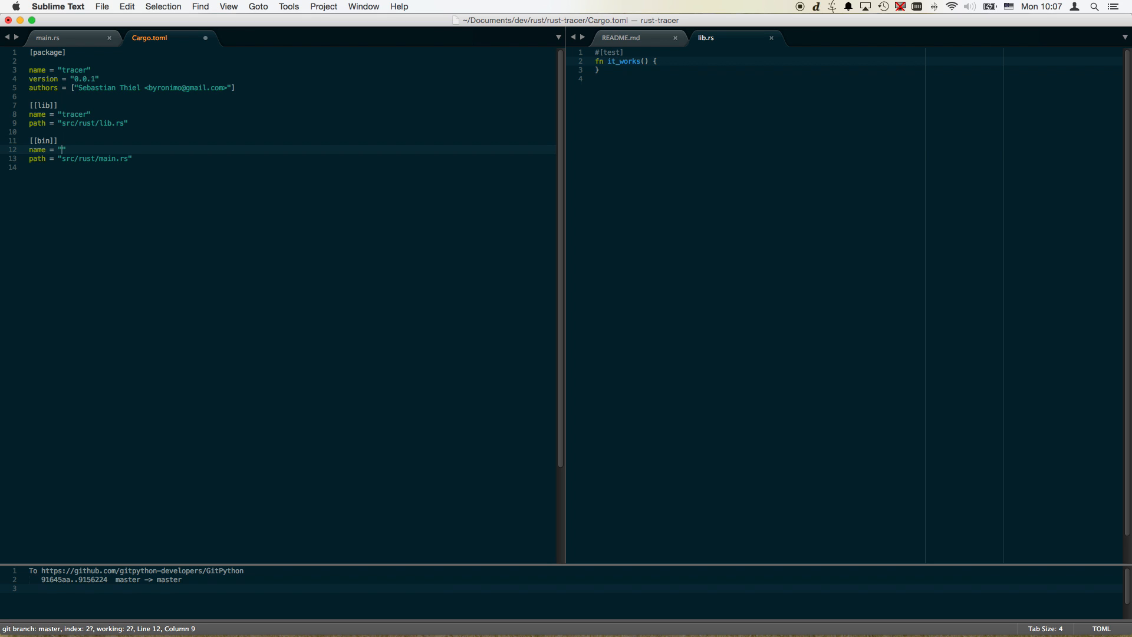
text(rtrace)
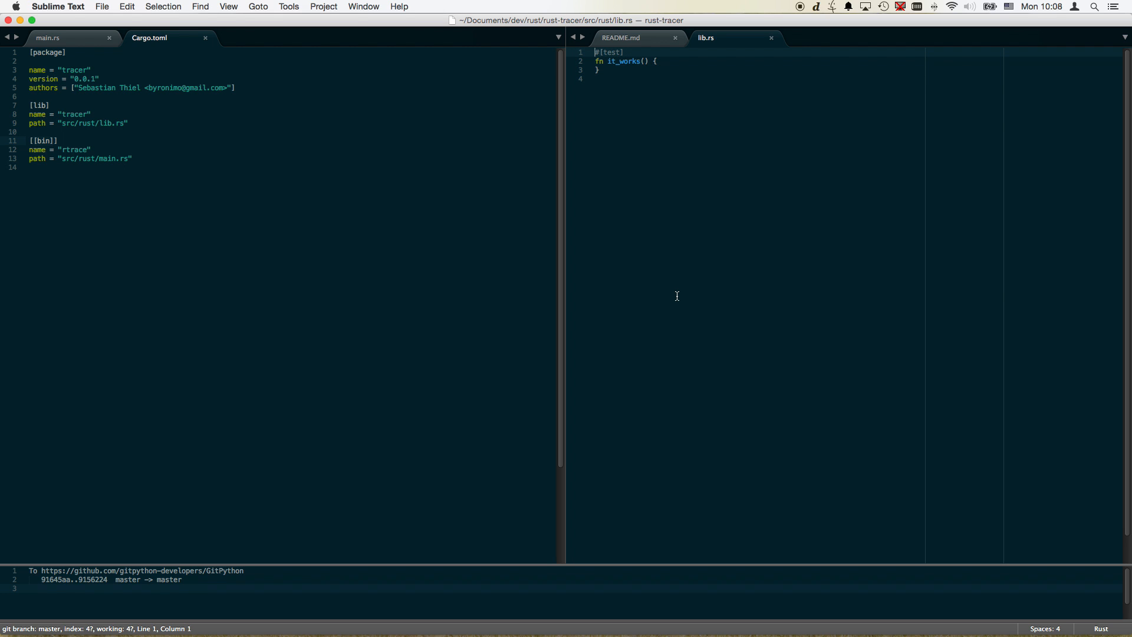
mouse_move(677, 297)
text(tests)
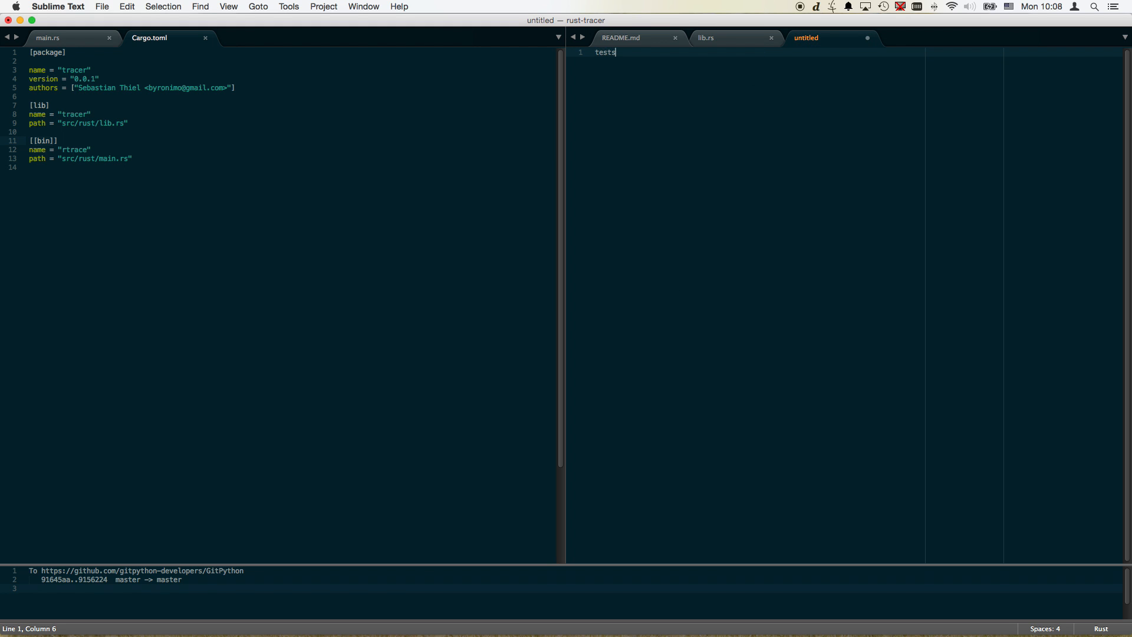
Step: Save a new untitled file as tests.rs in the src/rust folder
text(.)
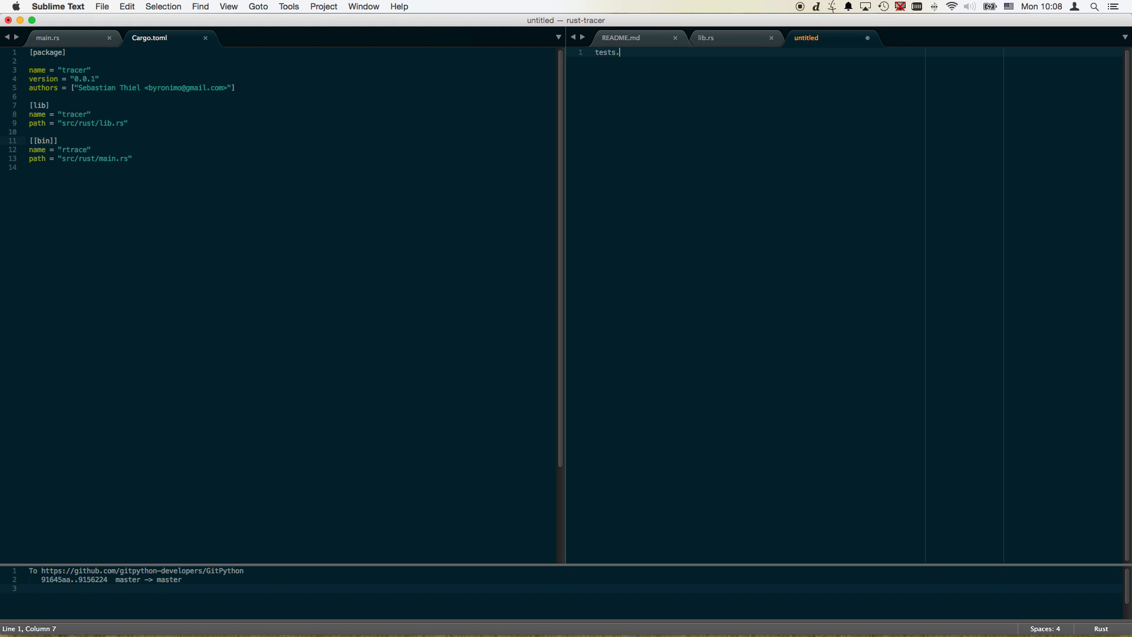
text(rust)
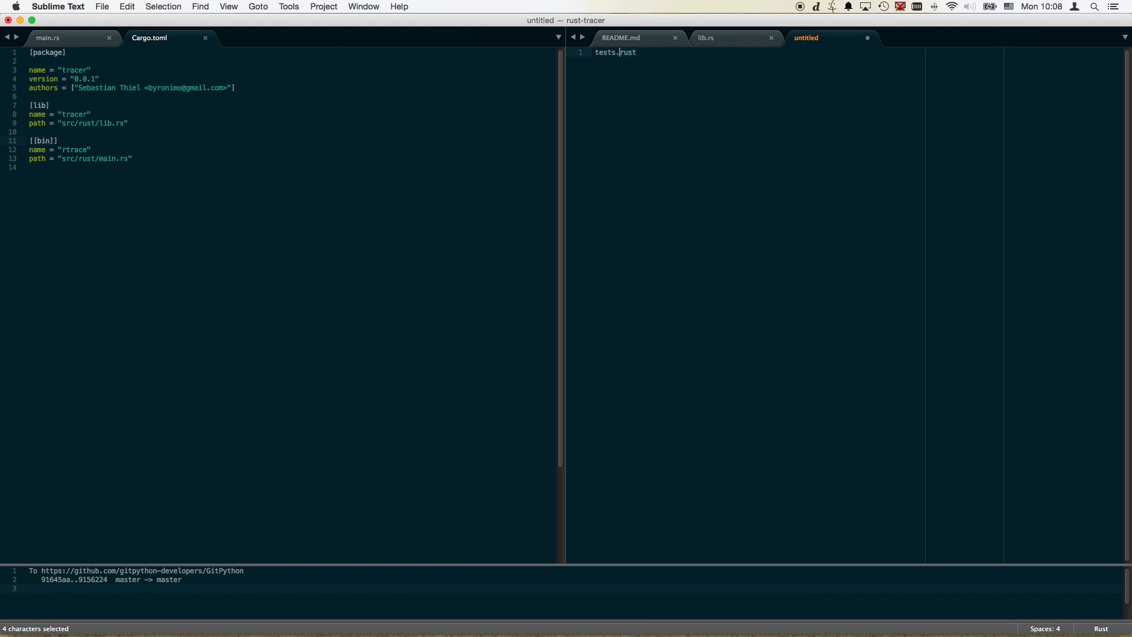
key(cmd+s)
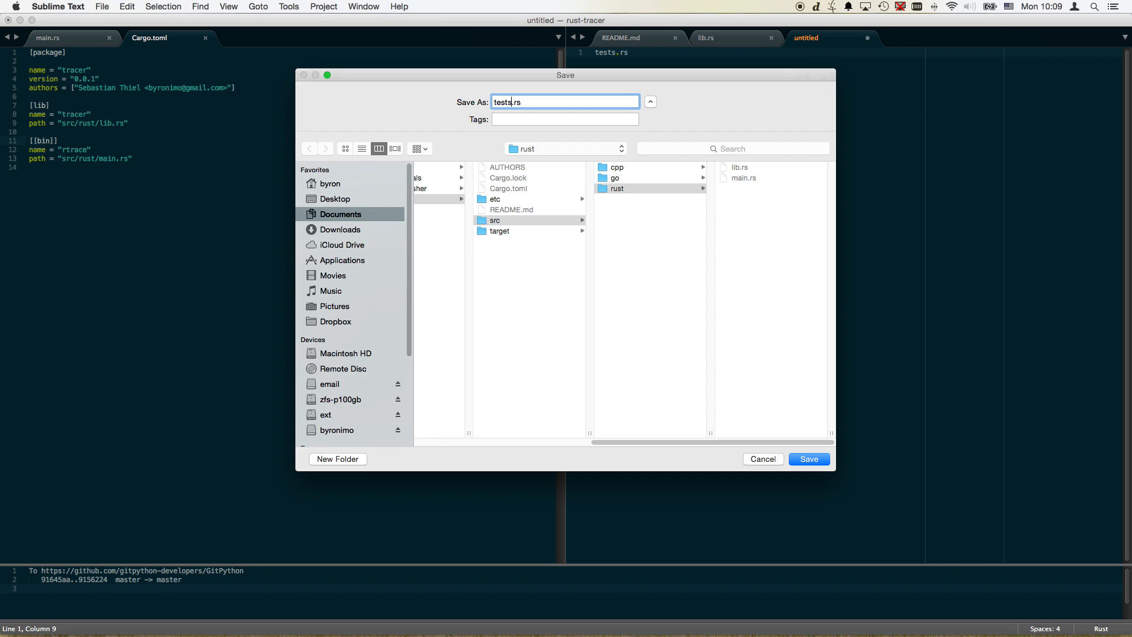
click(809, 458)
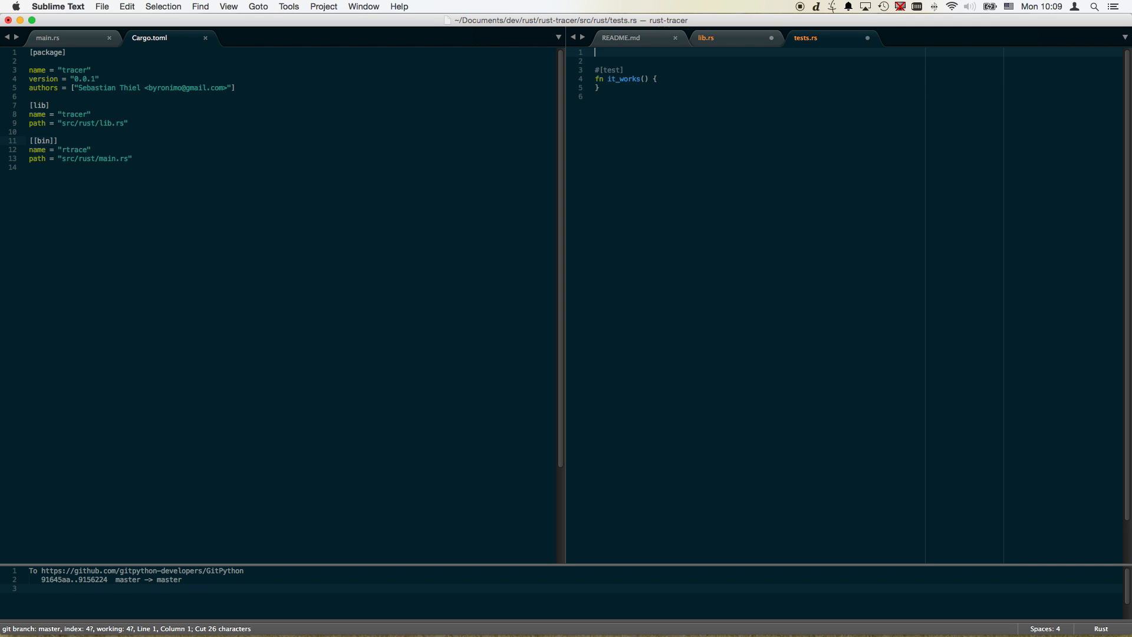
Step: Mark tests.rs with #![cfg(test)] and declare mod tests in lib.rs
text(#![)
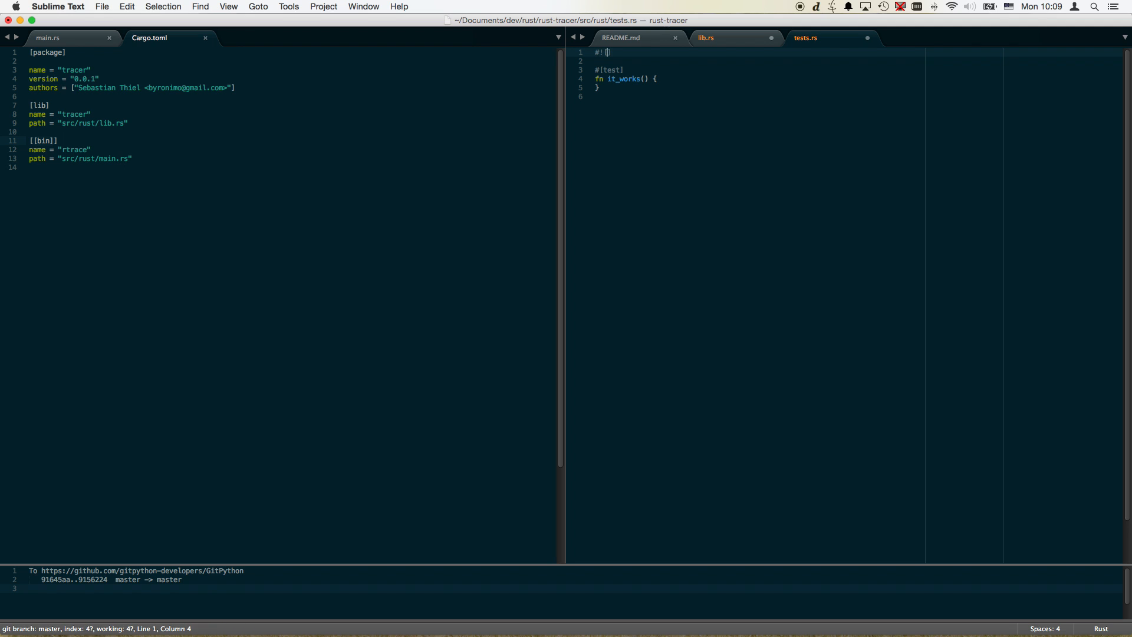
text([cfg(test))
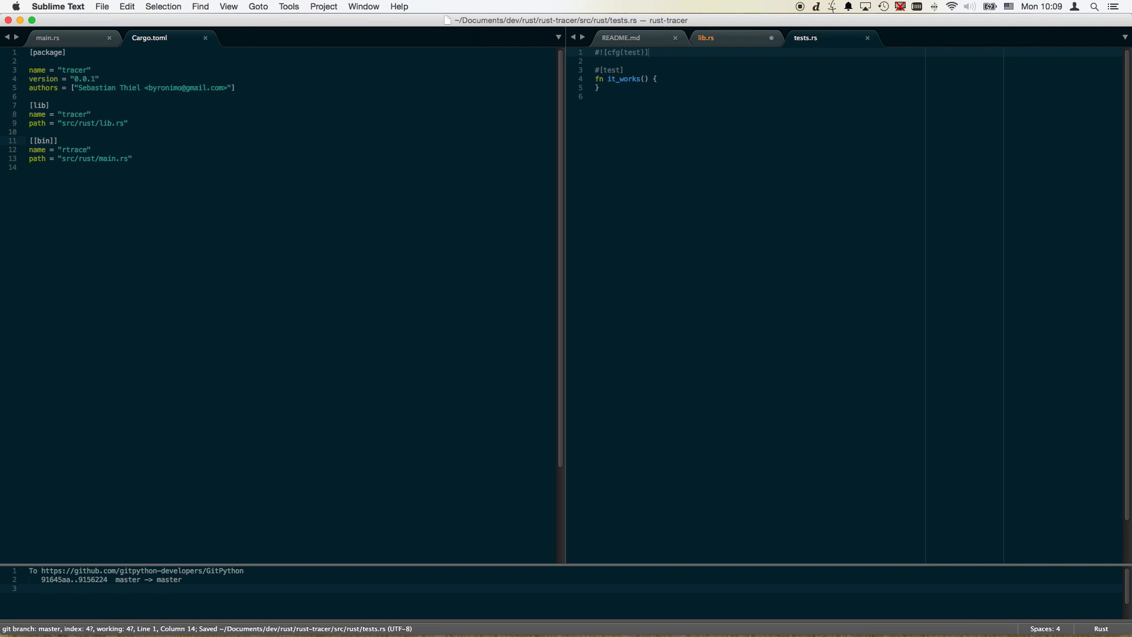
key(Return)
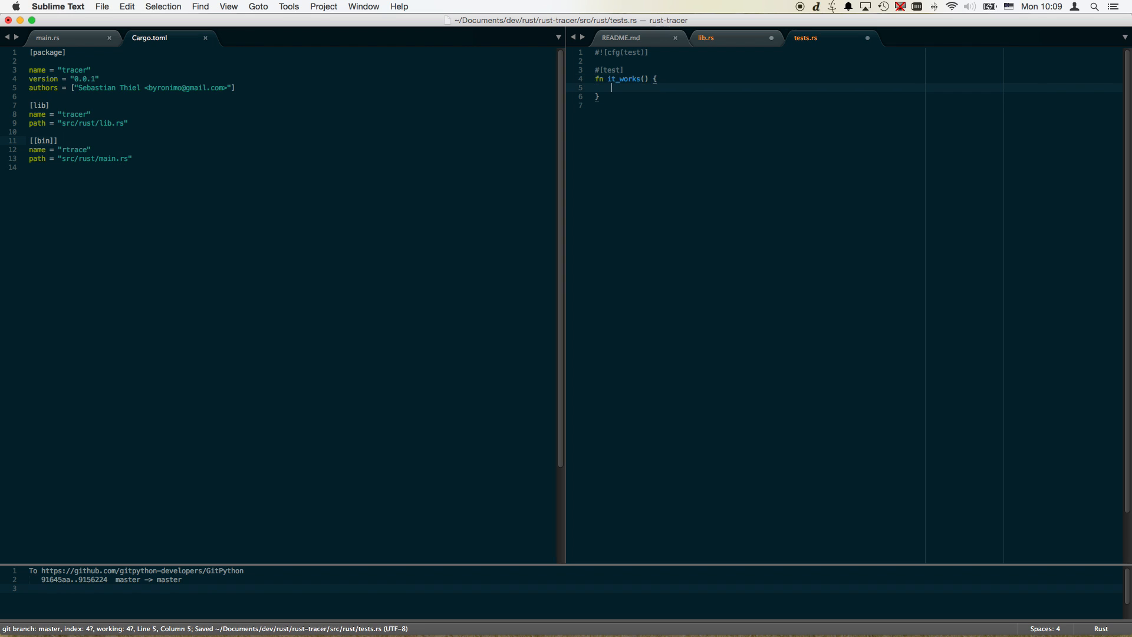
click(713, 38)
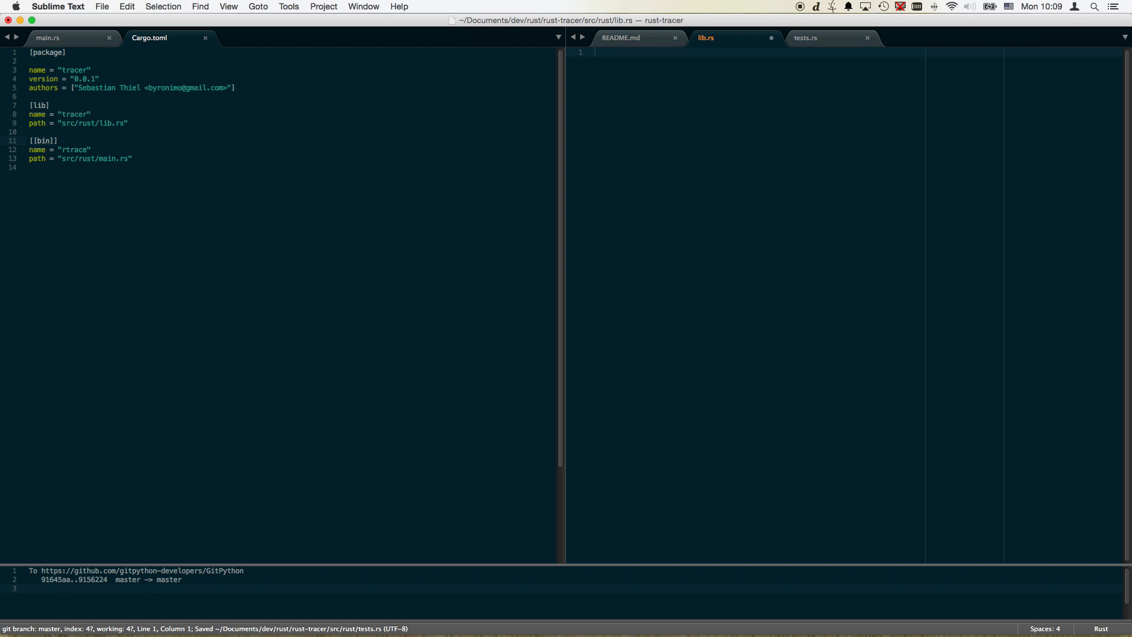
text(mod tests)
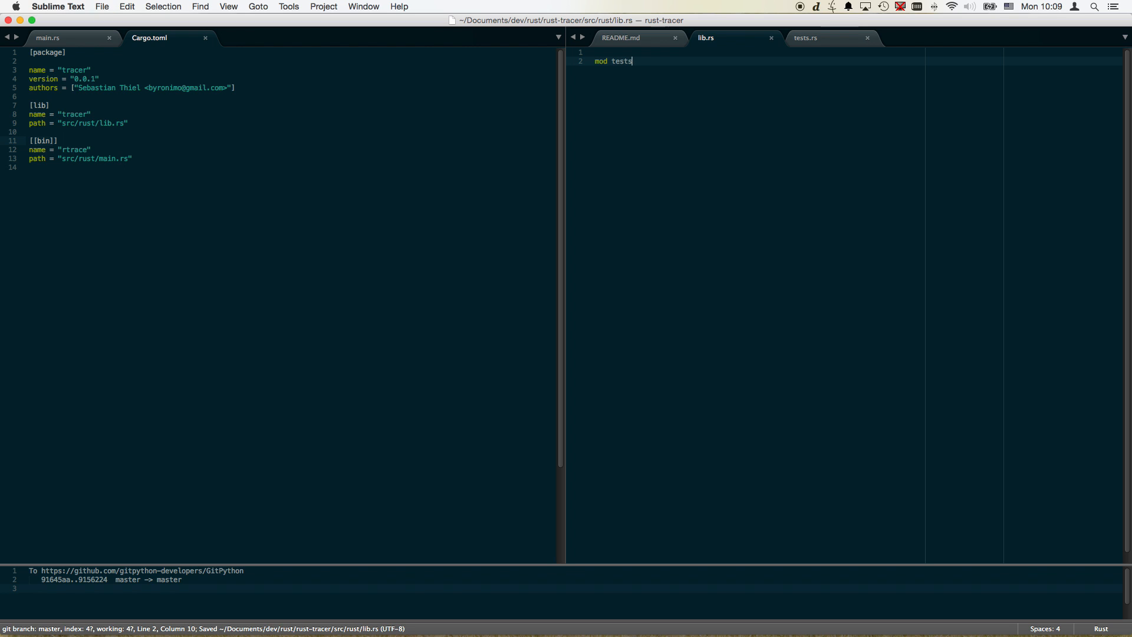
key(Cmd+Tab)
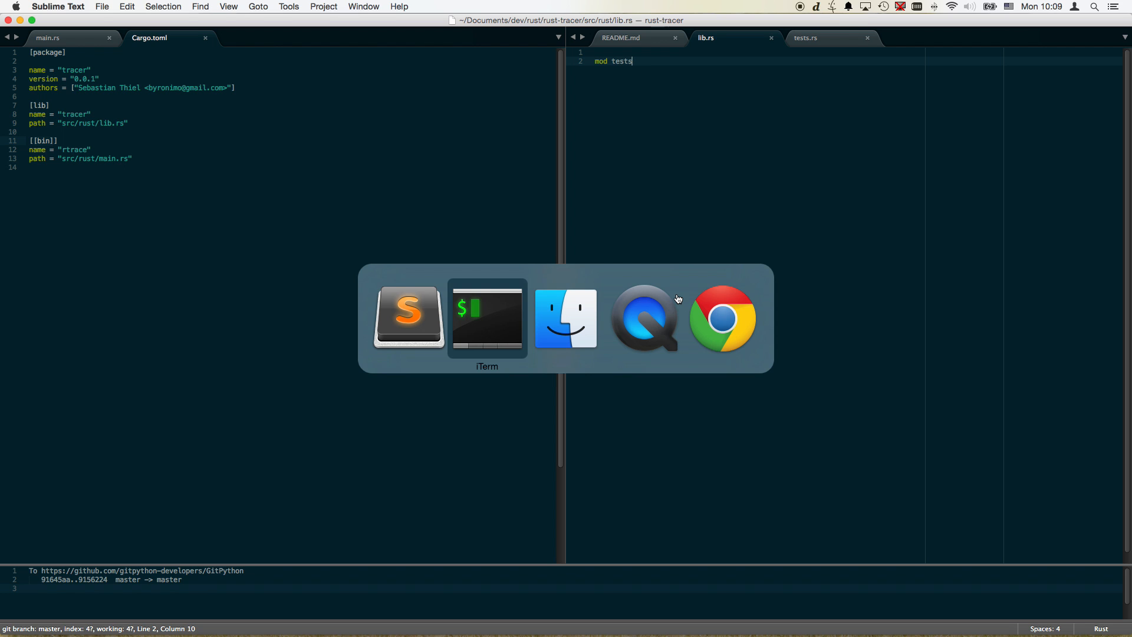
Step: Run cargo test in iTerm and confirm tests::it_works reports ok
click(486, 319)
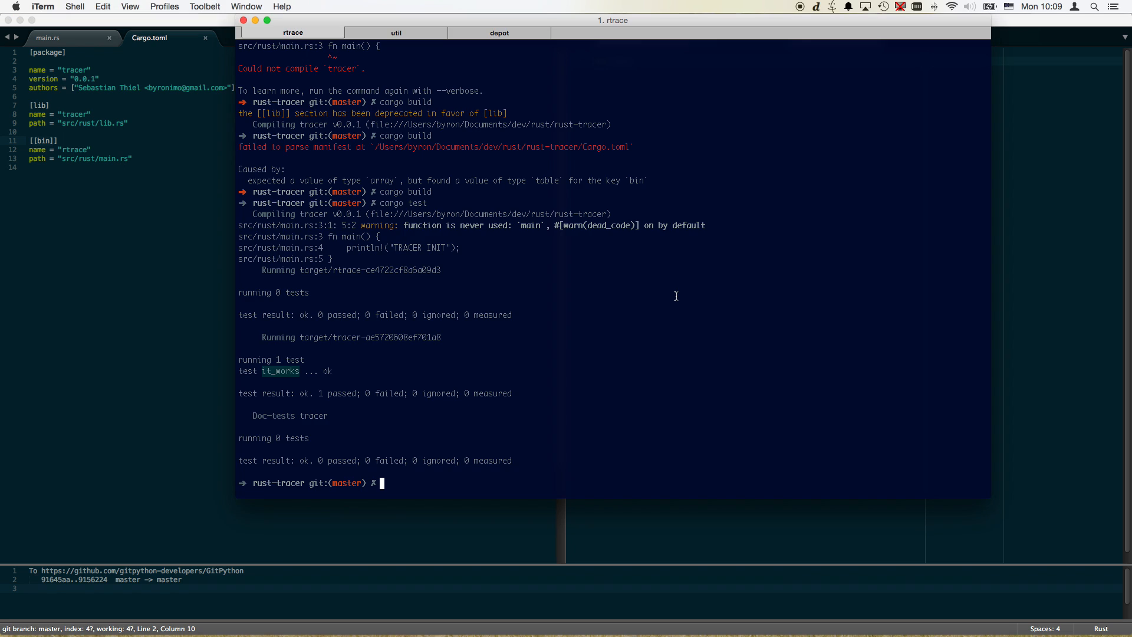
text(cargo test)
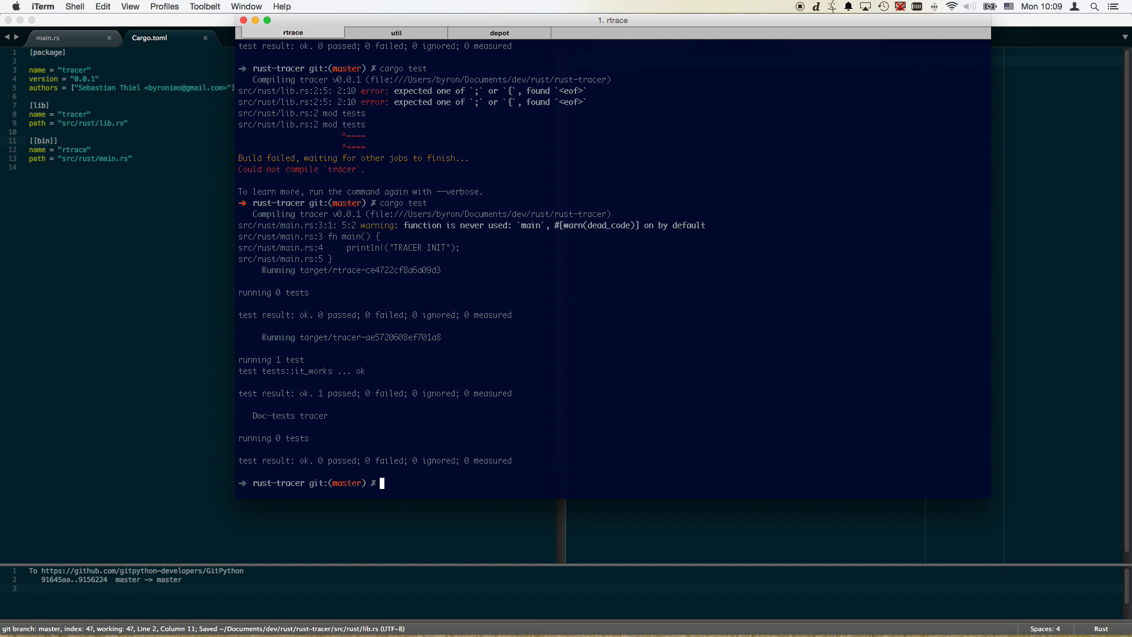
double_click(315, 371)
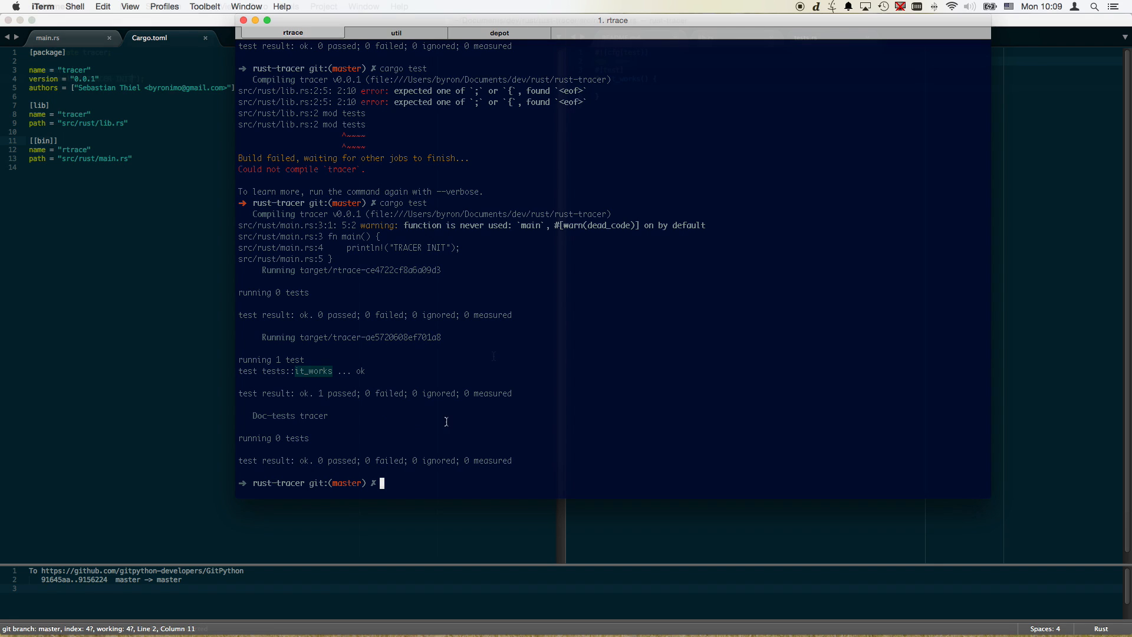
click(44, 38)
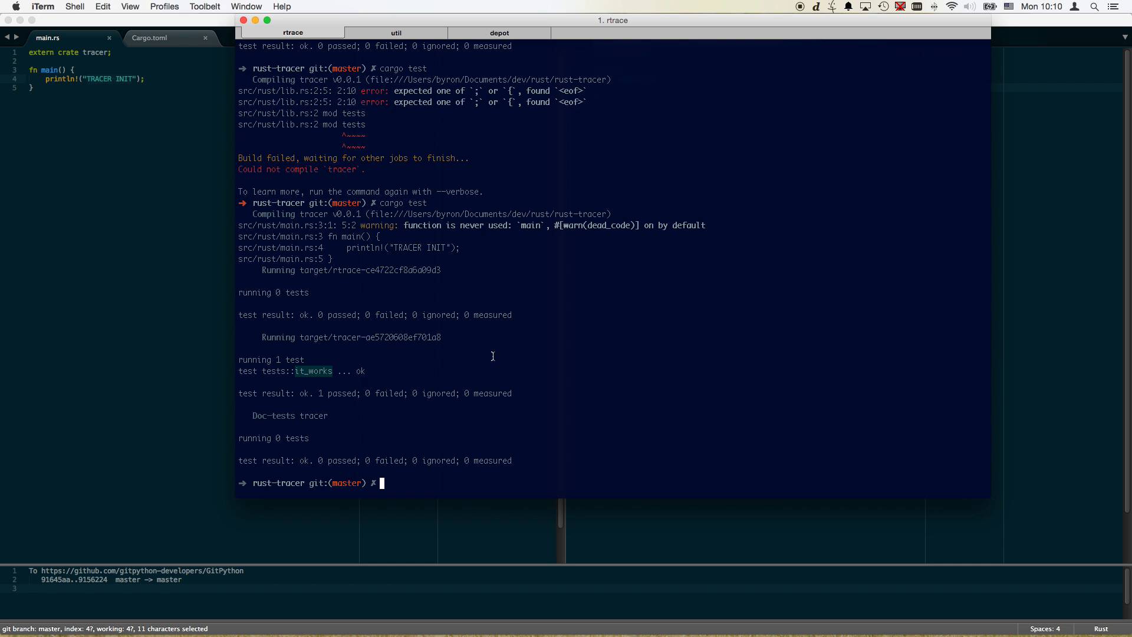